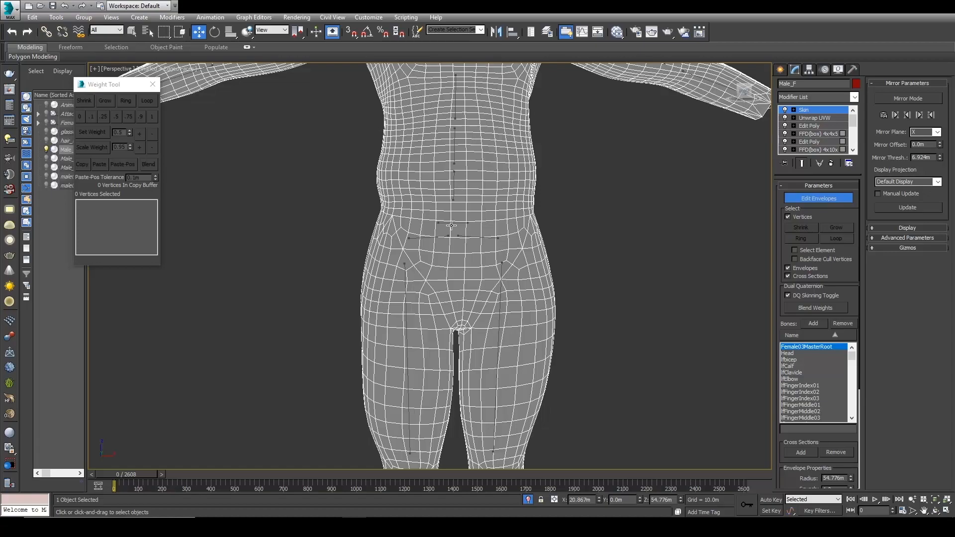
Step: Inspect PelvisNode and neck bone weights on selected vertices in the Weight Tool, then exit Edit Envelopes
click(454, 224)
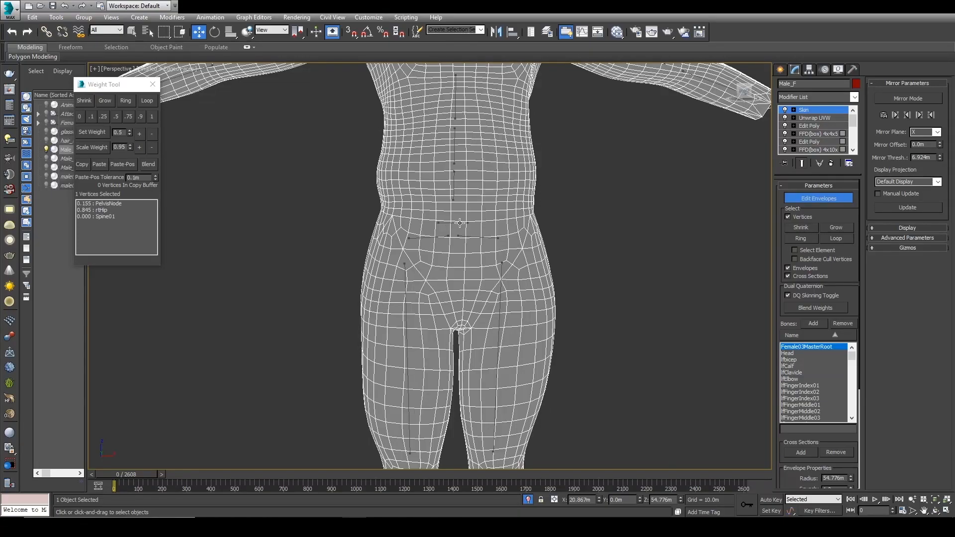
click(793, 418)
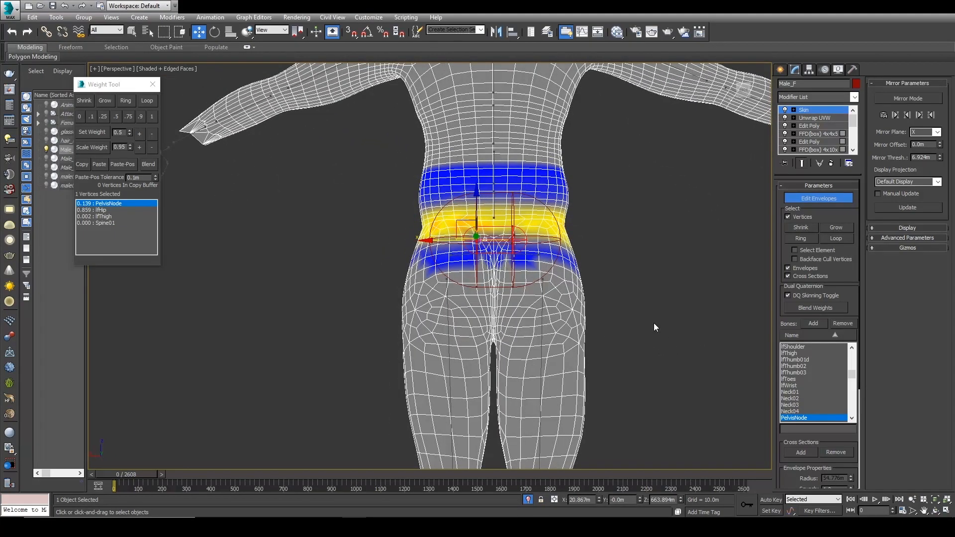
click(792, 392)
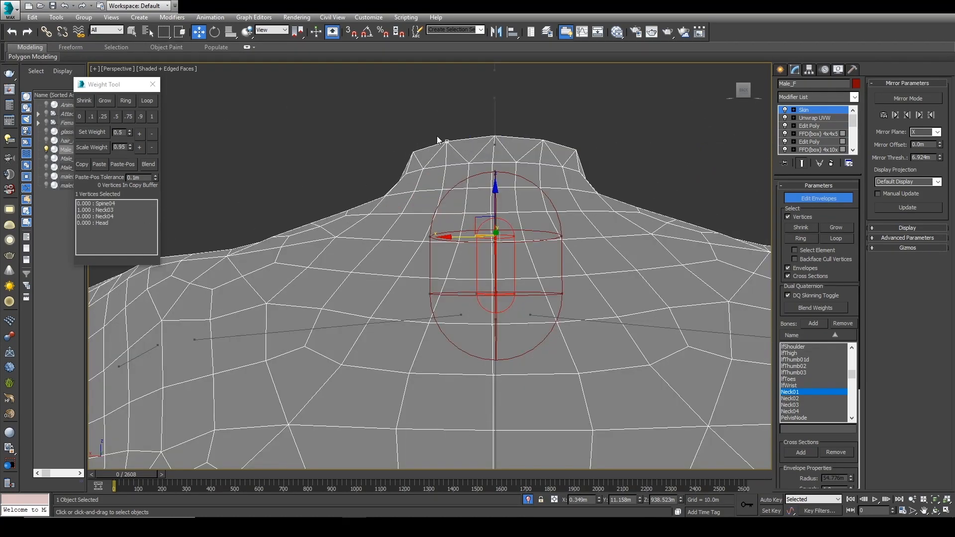
click(496, 146)
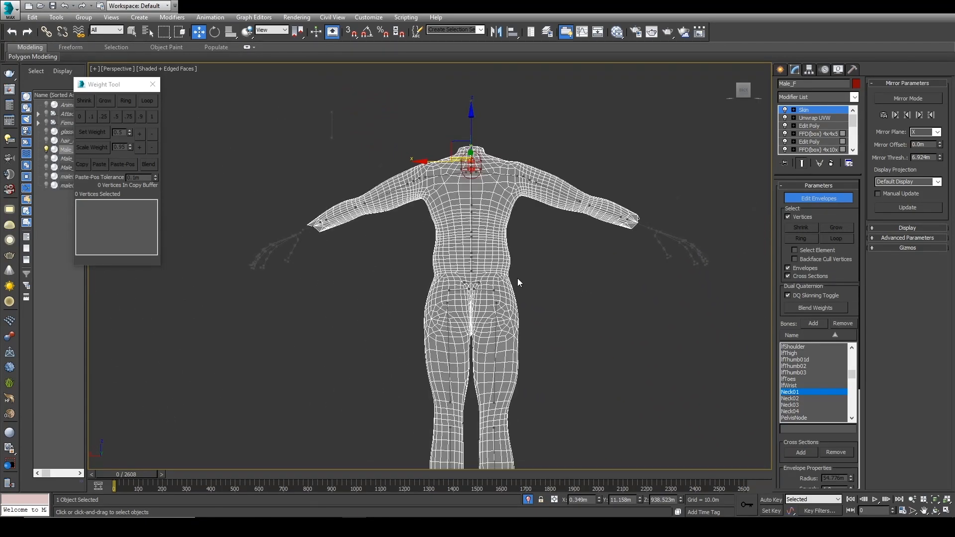
mouse_move(585, 366)
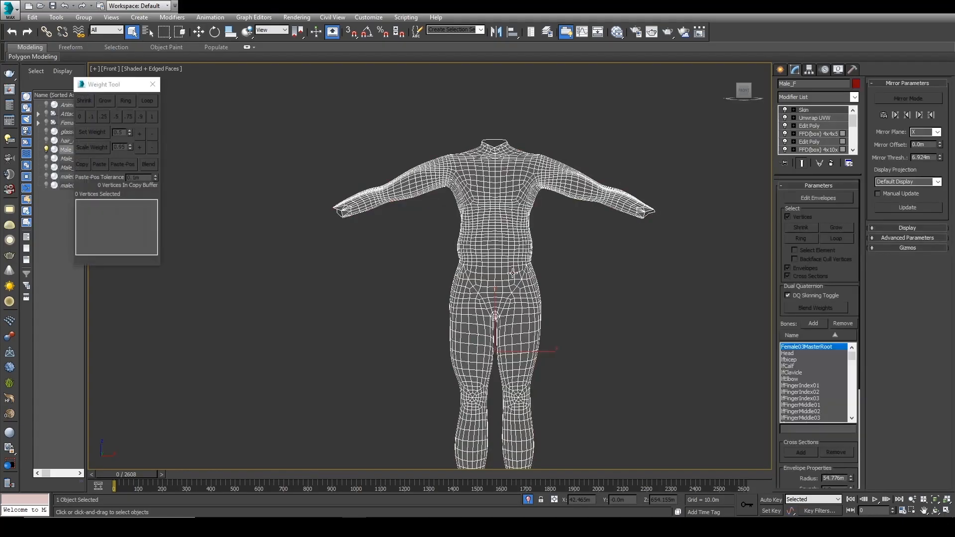
mouse_move(614, 102)
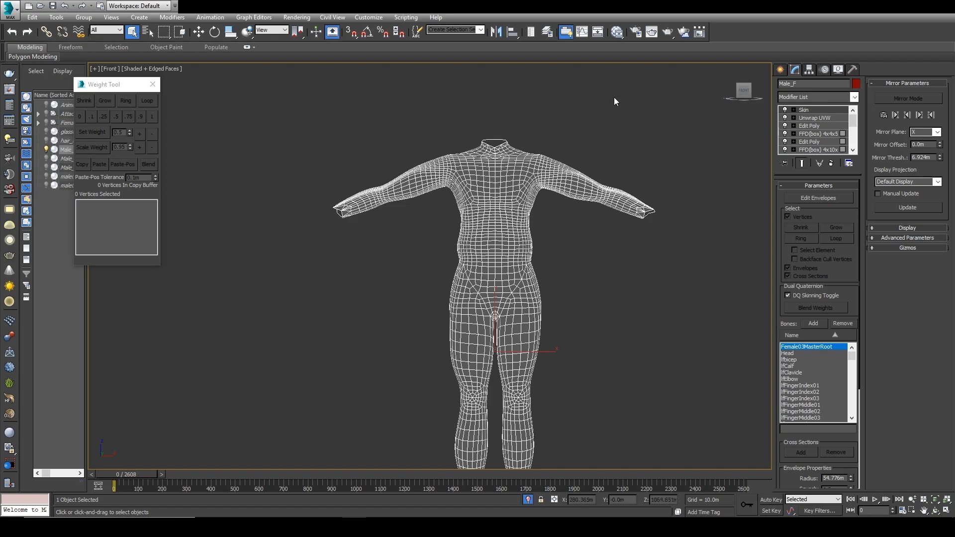
Step: Assign the Multi/Sub-Object material to the body mesh via the Slate Material Editor and reselect Skin
click(617, 32)
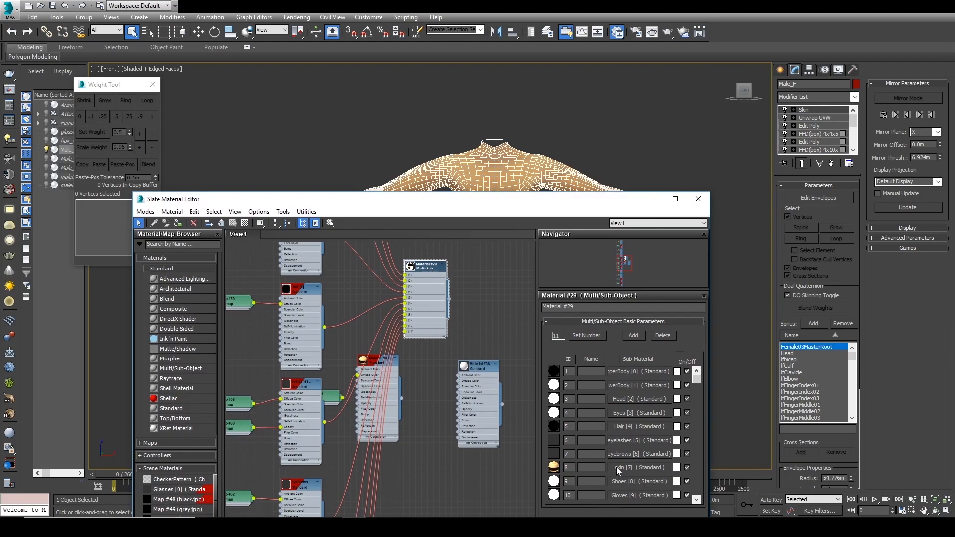
click(698, 199)
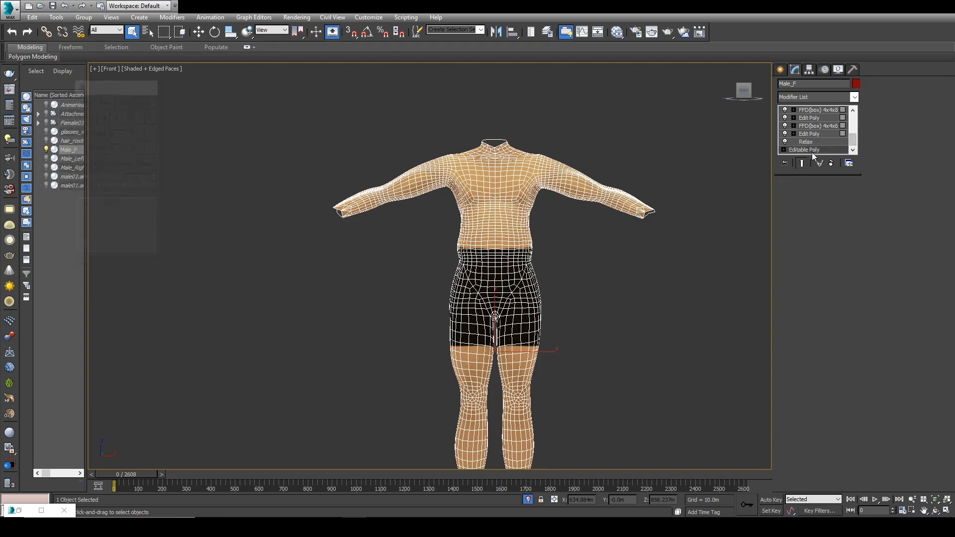
click(805, 150)
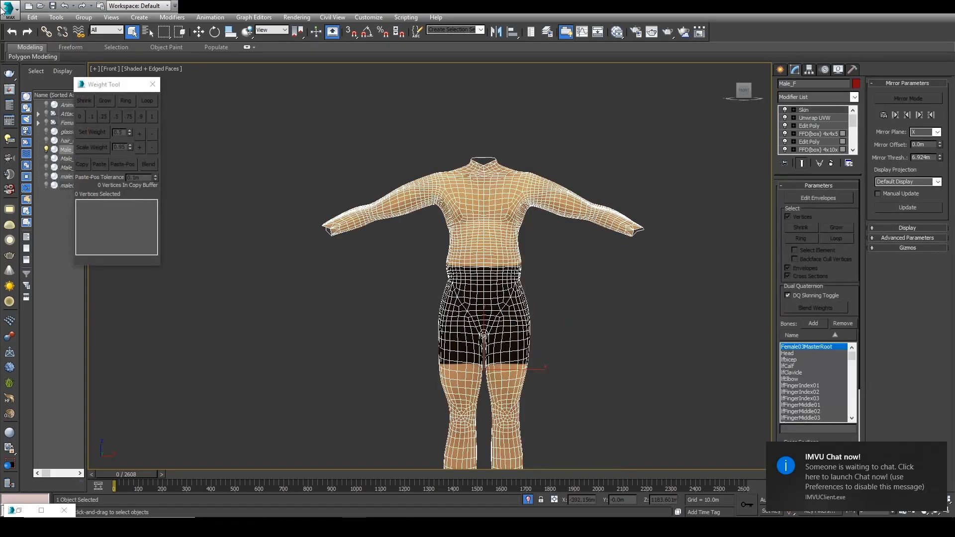
Step: Start an export to Imvu_Project > Male > Exports as a Cal3D Mesh (*.XMF)
click(9, 7)
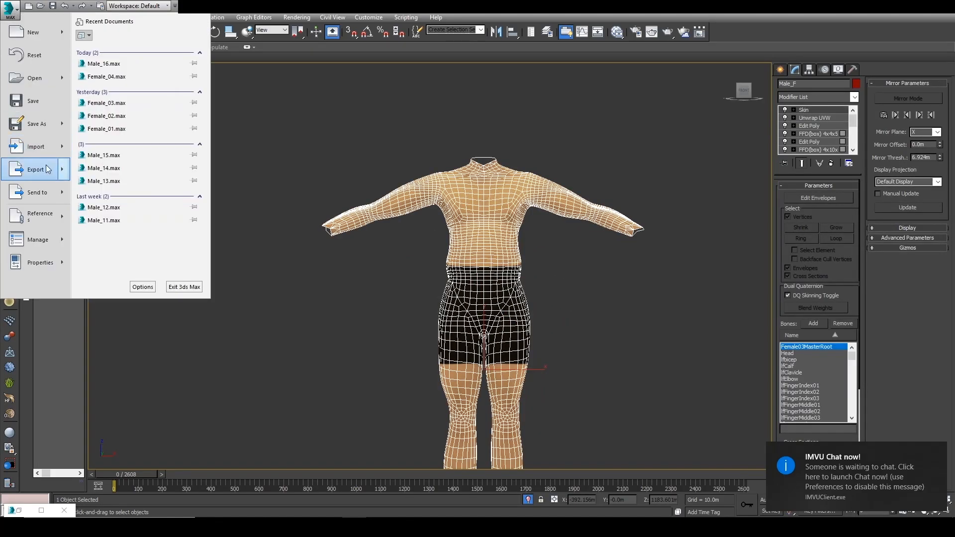
click(36, 170)
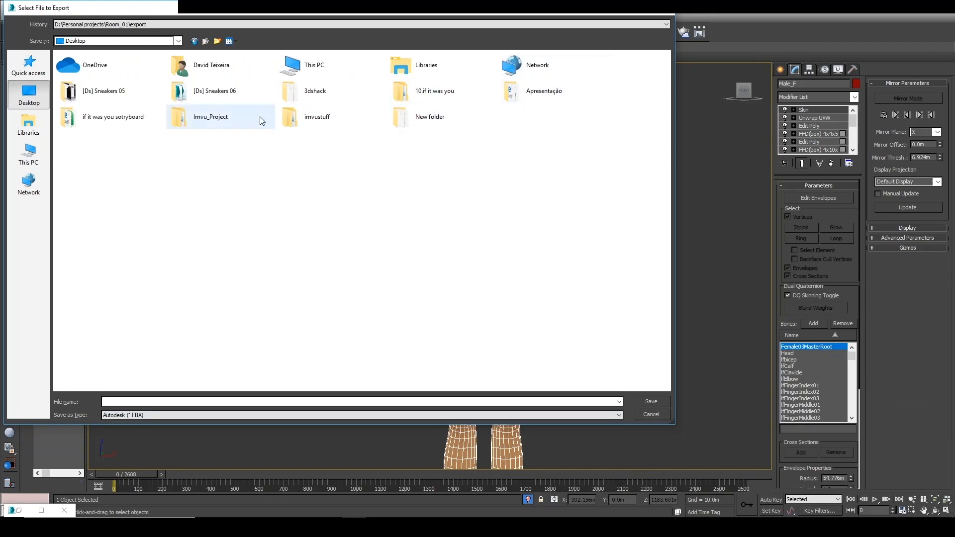
double_click(210, 116)
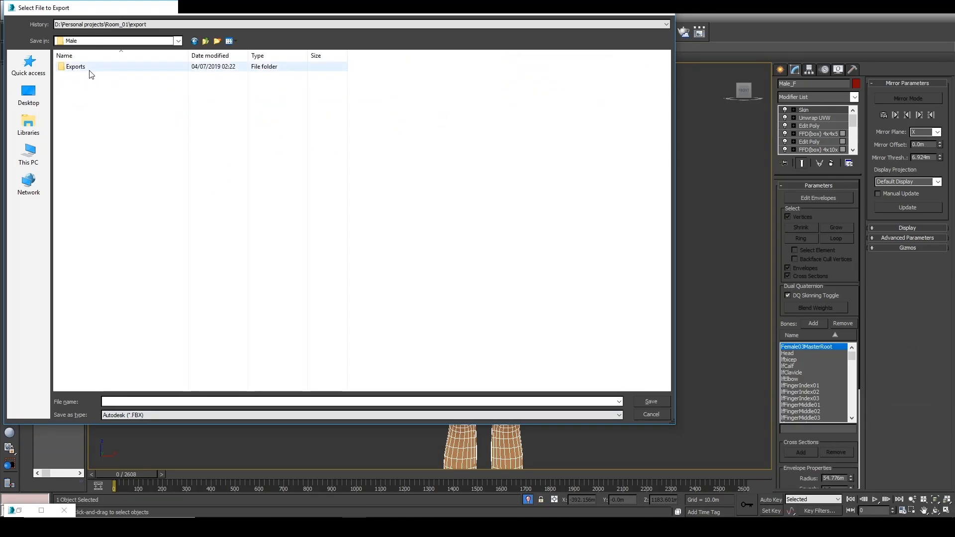
click(617, 415)
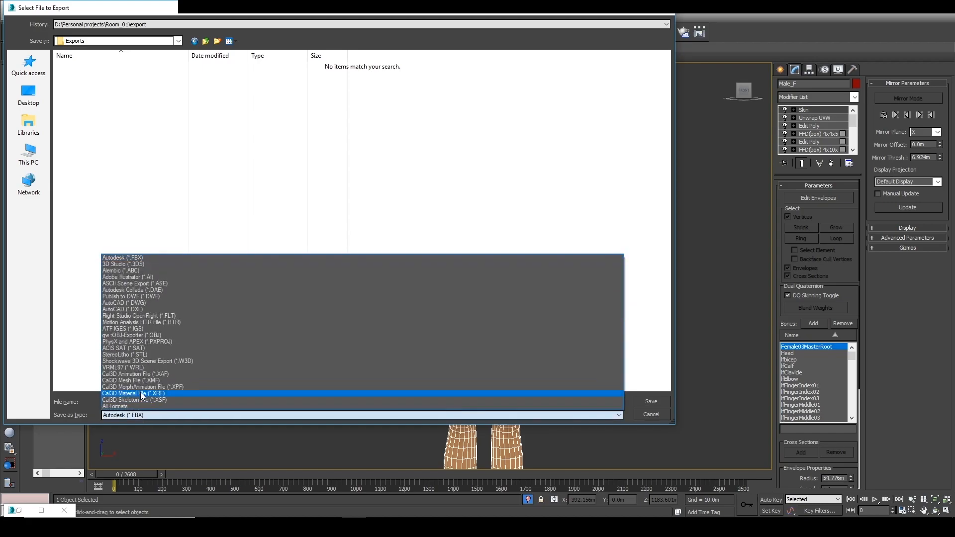
click(129, 380)
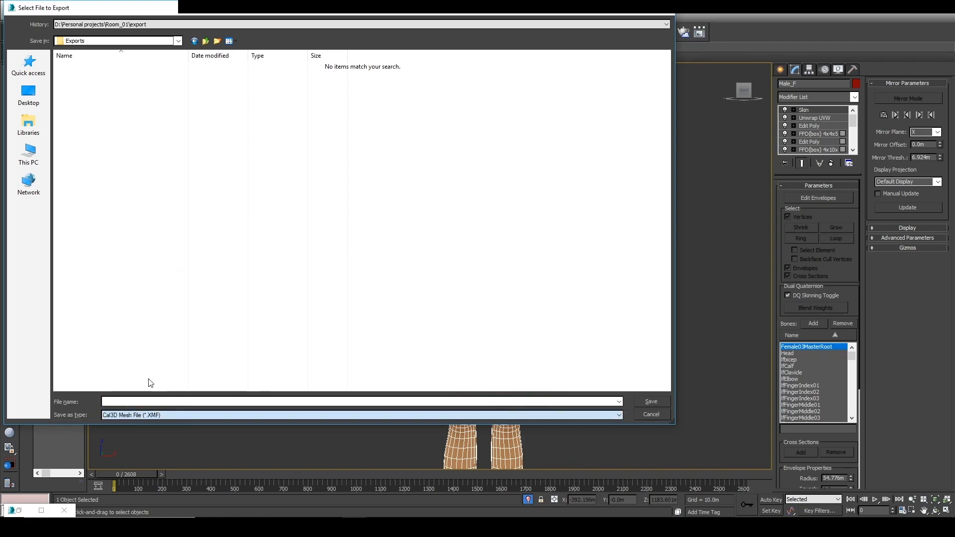
Step: Overwrite Male_Body.XMF and pick the master skeleton .xsf file for the export
click(650, 401)
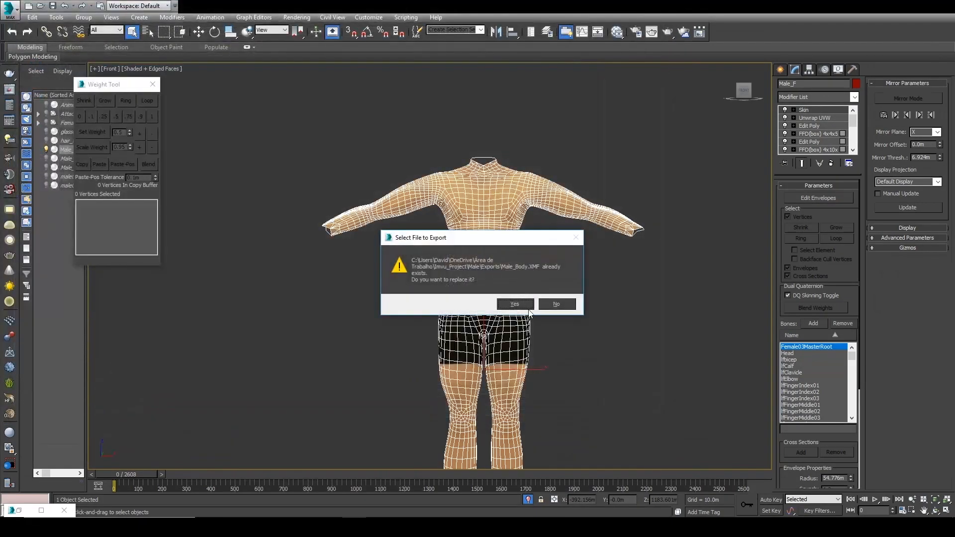
click(514, 303)
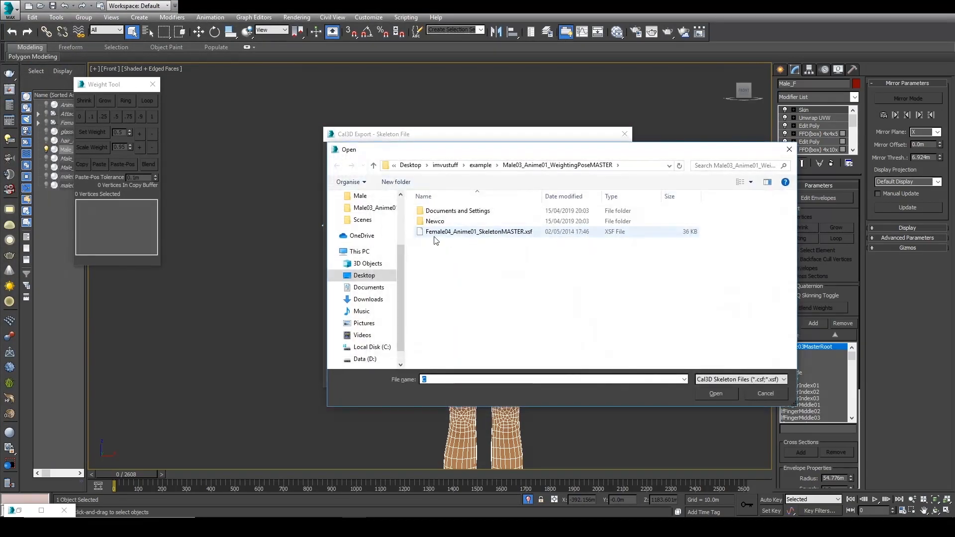
click(479, 232)
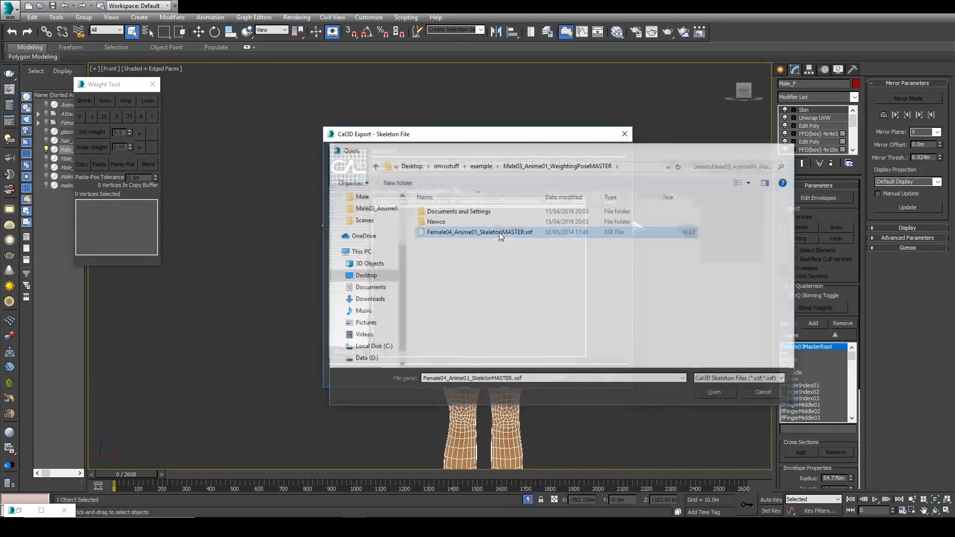
click(713, 391)
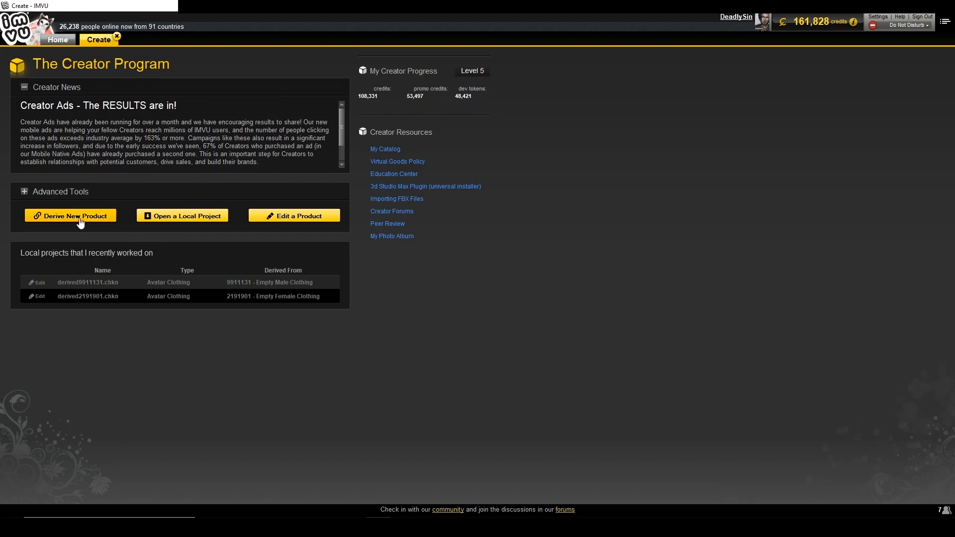
Step: Derive a new product from Empty Derivables' Male Clothing (9911131) in the Creator Program
click(57, 40)
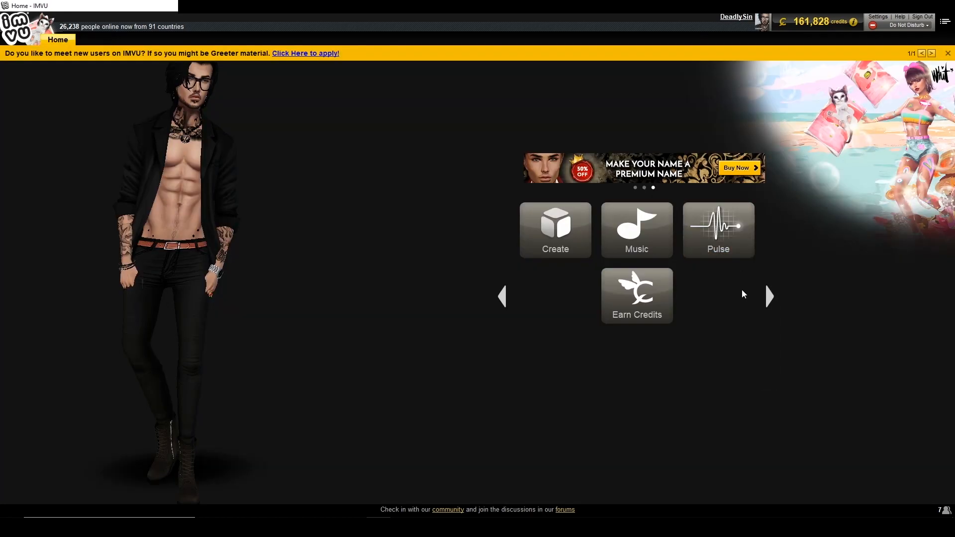
click(769, 297)
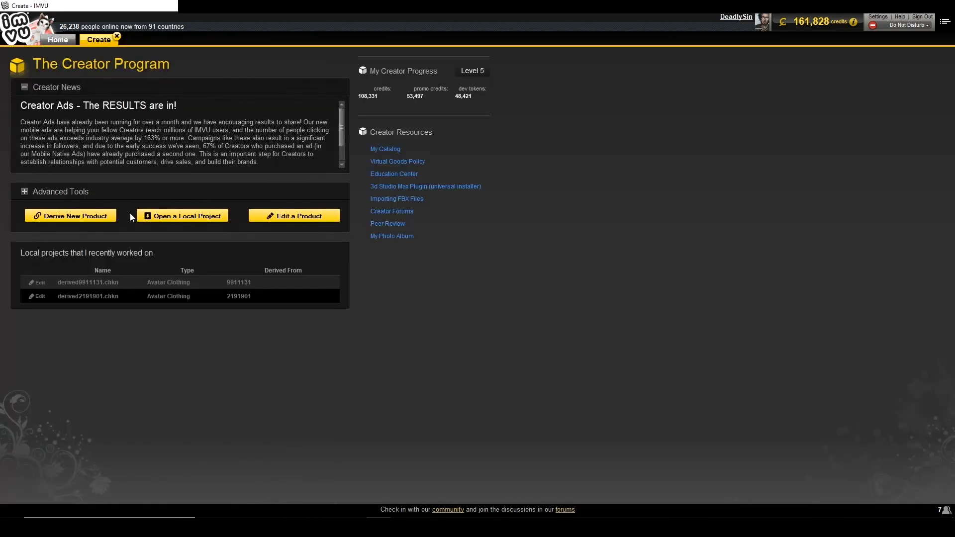
click(70, 216)
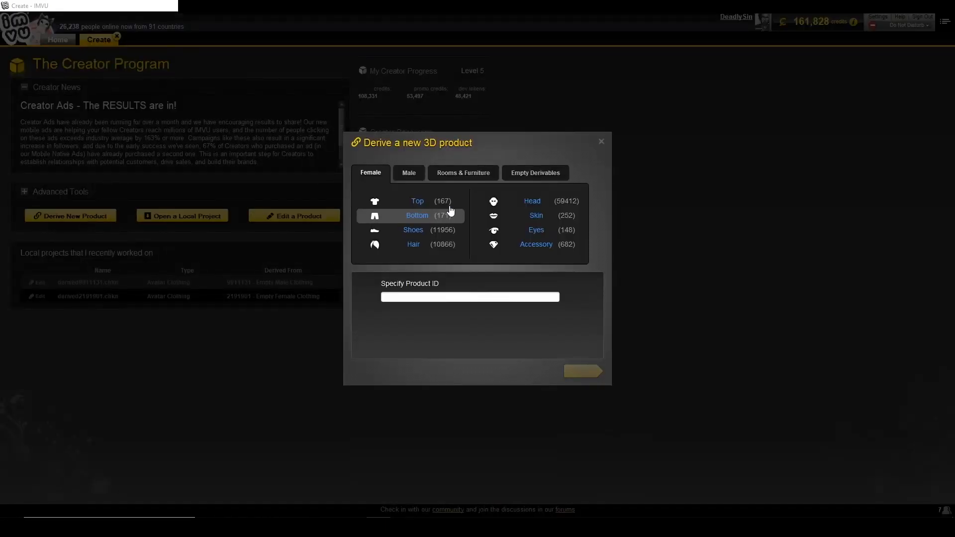
click(534, 173)
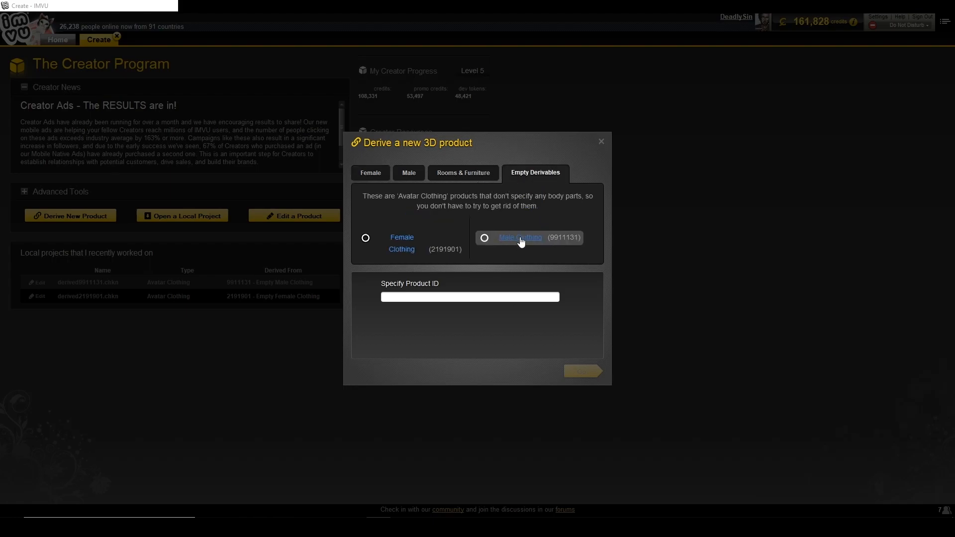
click(485, 238)
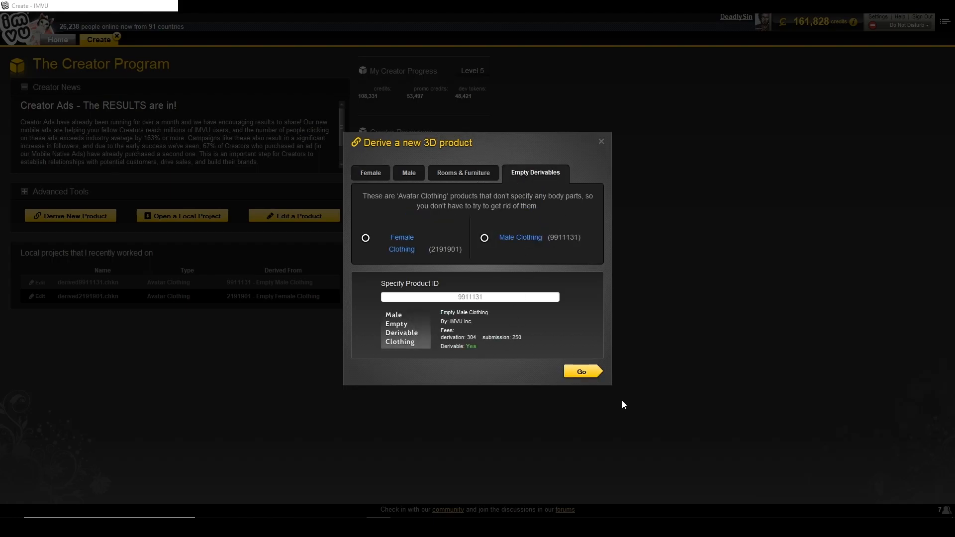
click(579, 371)
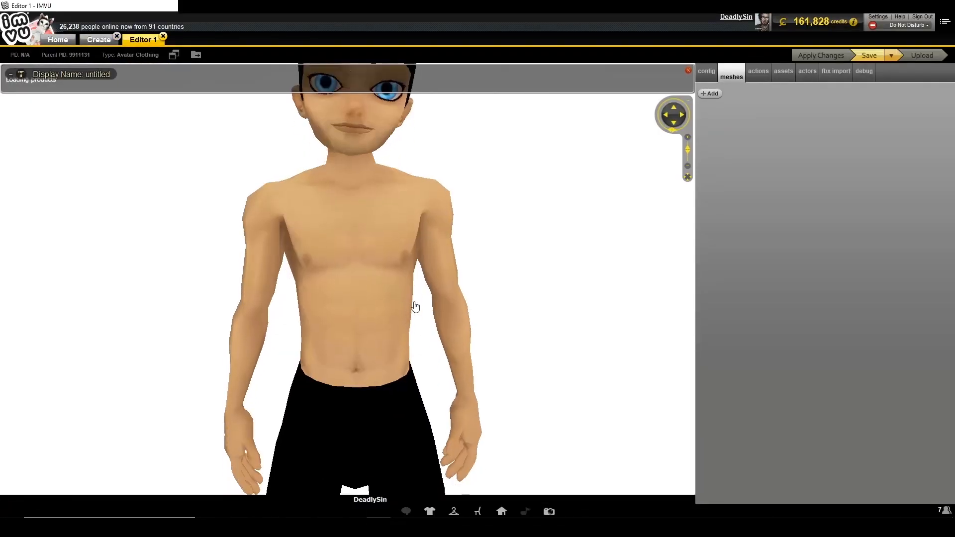
Step: Switch the editor's catalog from Furniture to Rooms
click(476, 511)
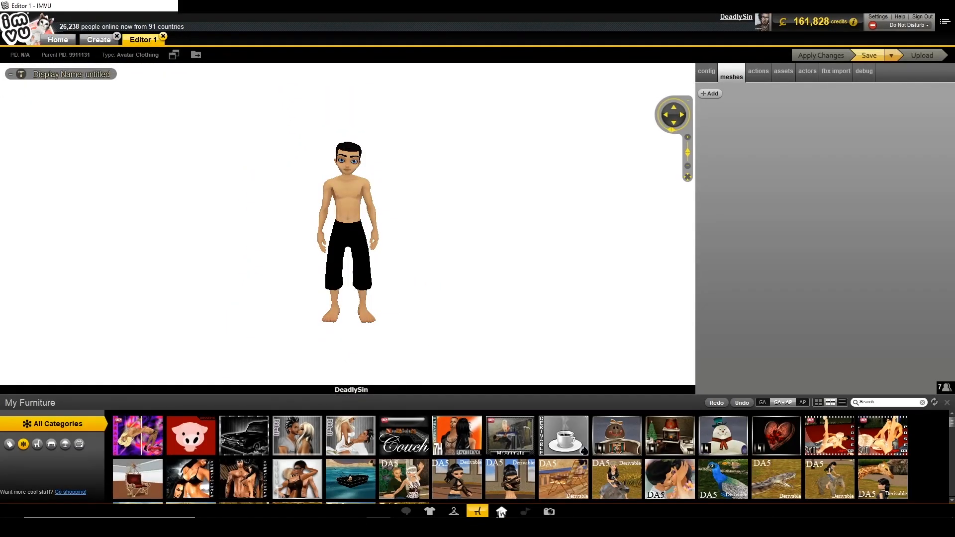
click(500, 511)
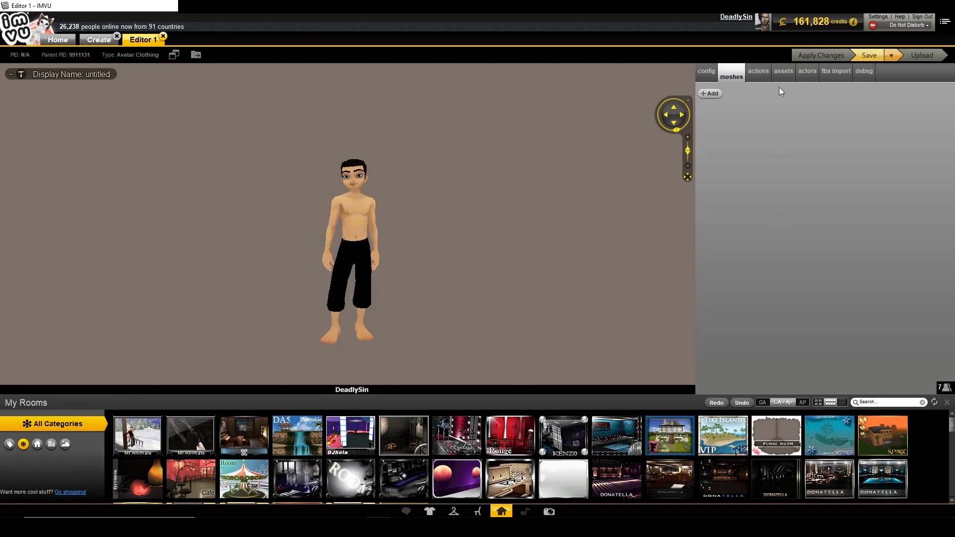
Step: In the config tab, tick Clothing Override body part IDs 2 and 6
click(705, 74)
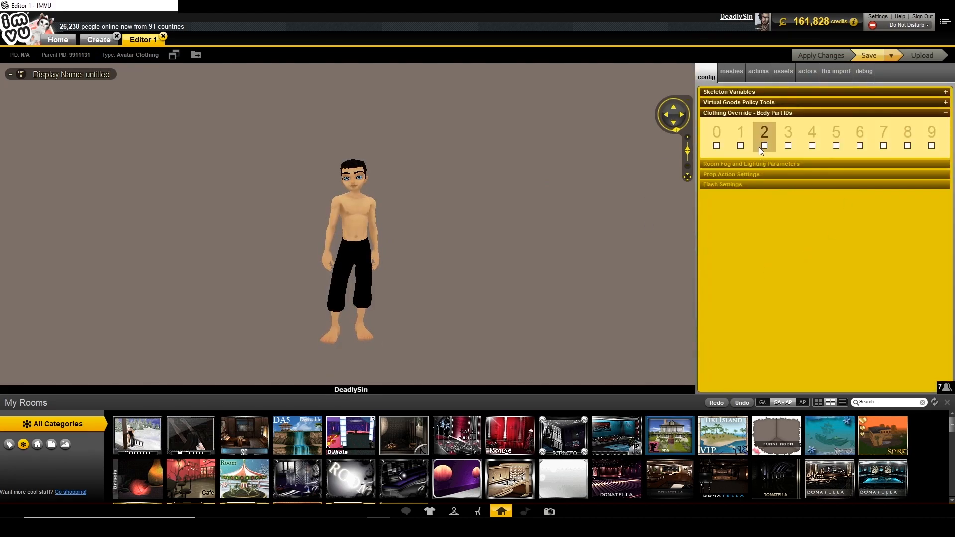
click(763, 145)
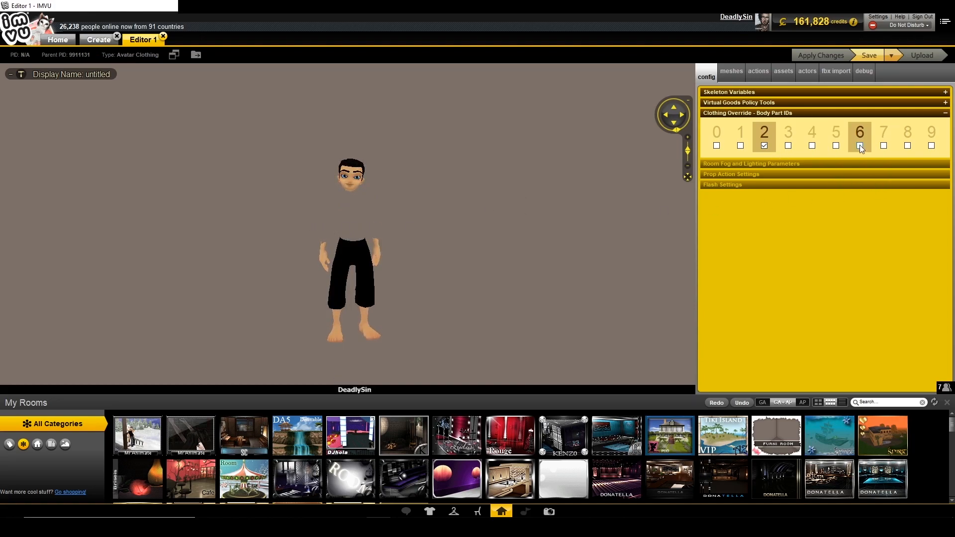
click(882, 146)
text(5)
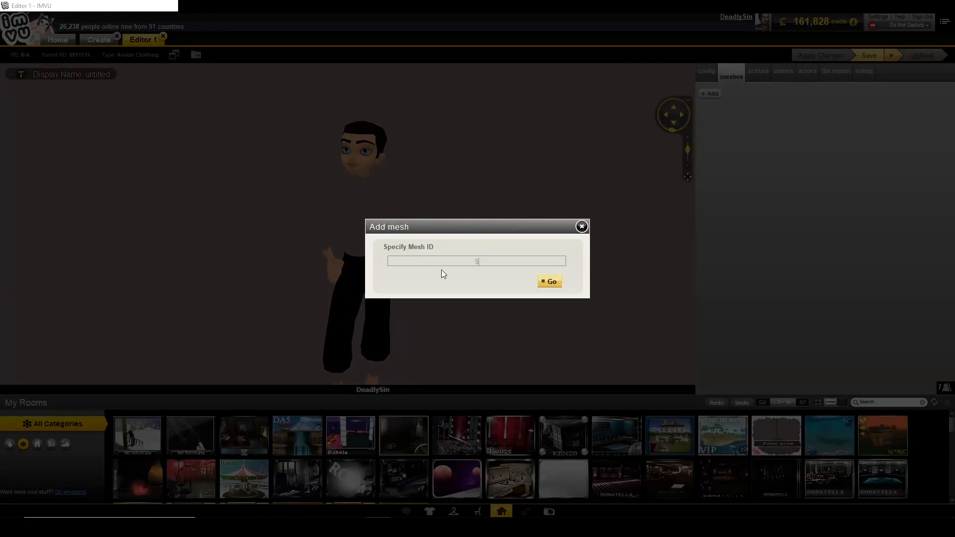
Step: Add mesh 5 as Male_Body.XMF with material male01.anime01.nakedSkin.xrf and apply changes
click(548, 281)
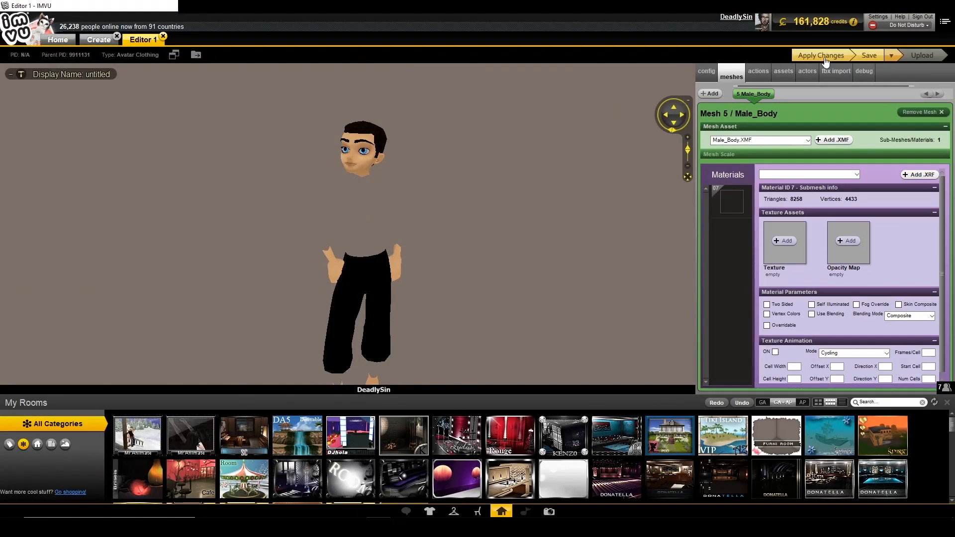
click(820, 55)
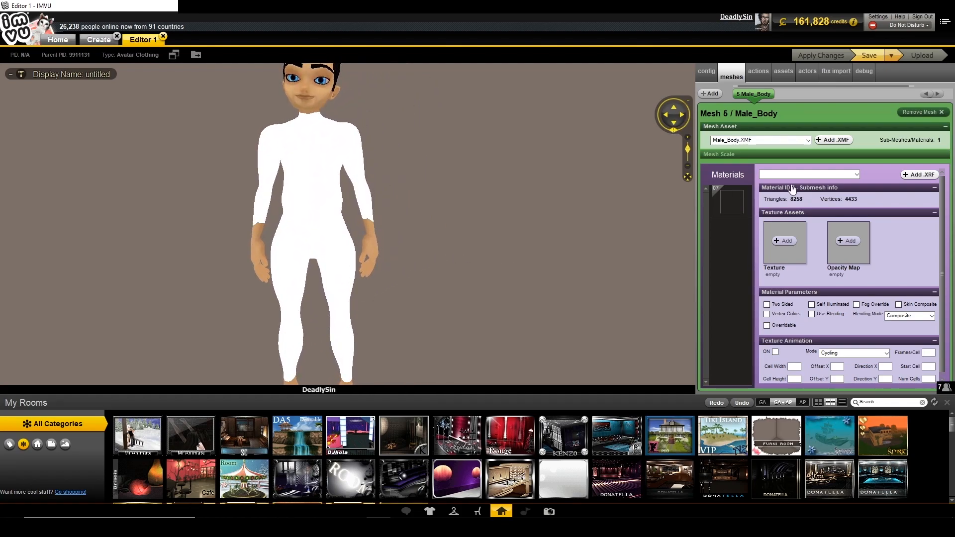
click(807, 174)
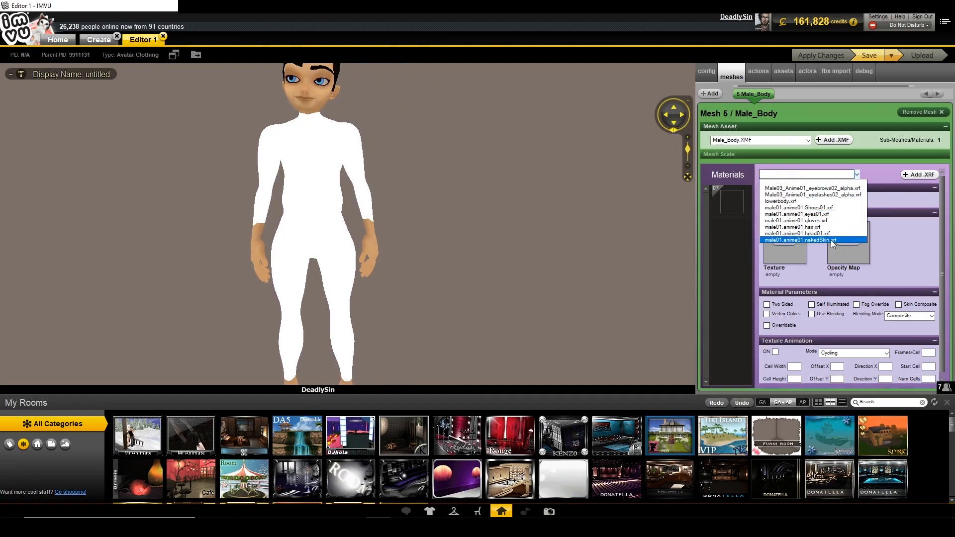
click(798, 239)
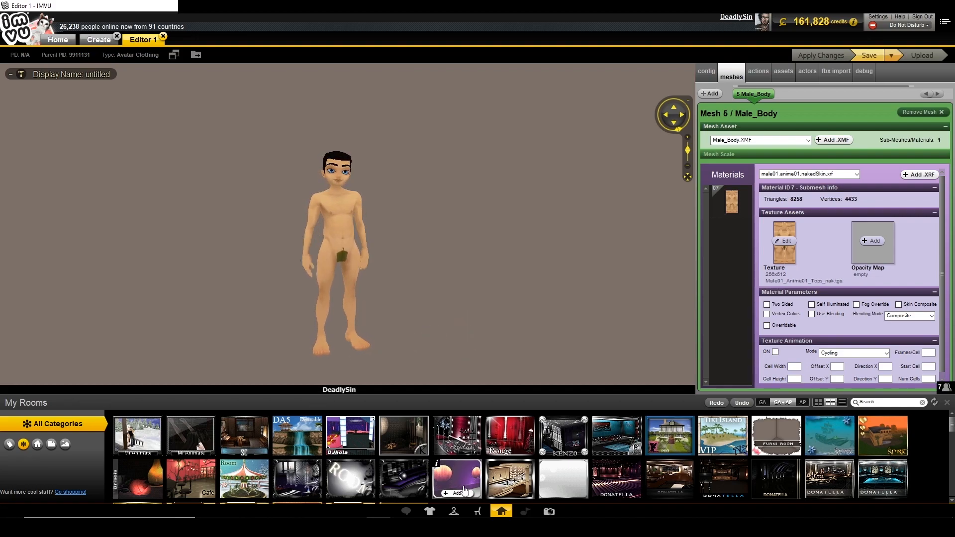
click(429, 511)
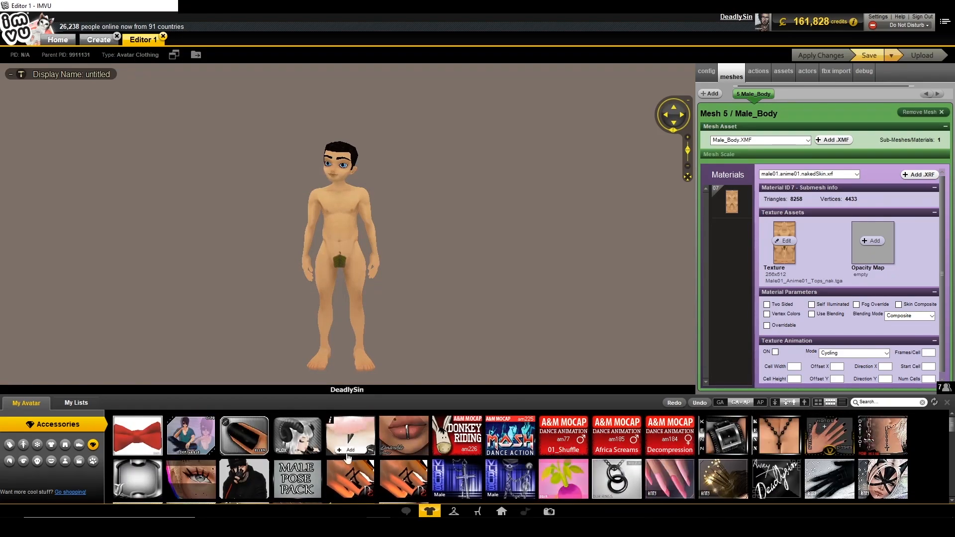
click(350, 436)
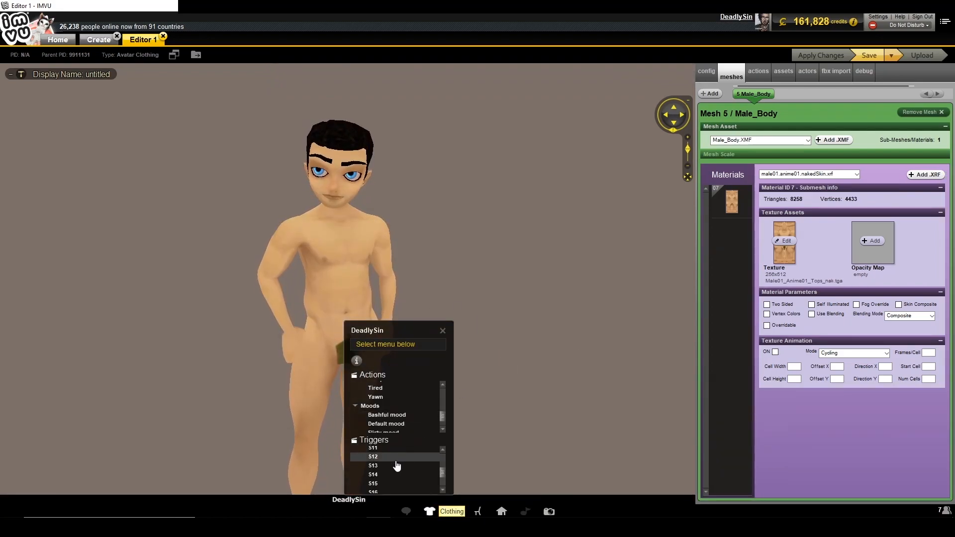
click(372, 466)
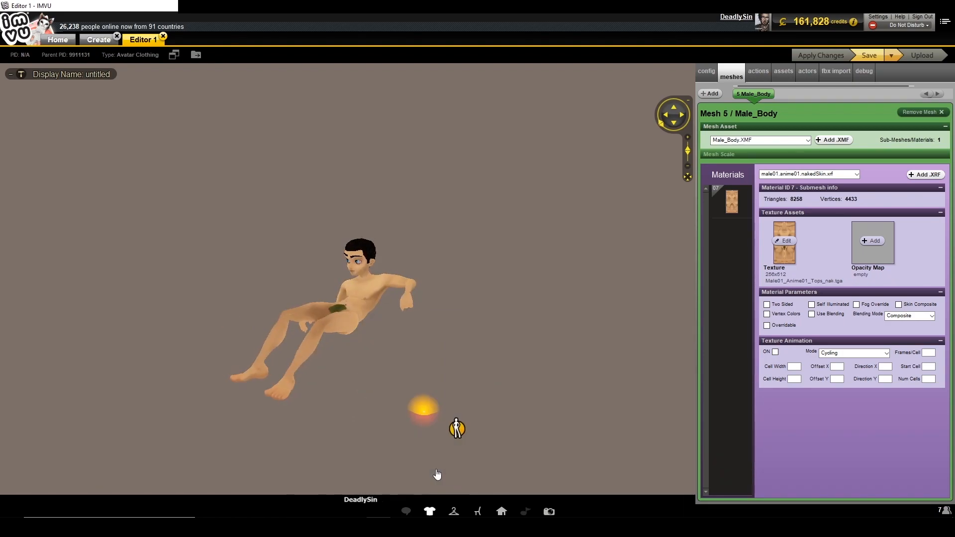
click(456, 429)
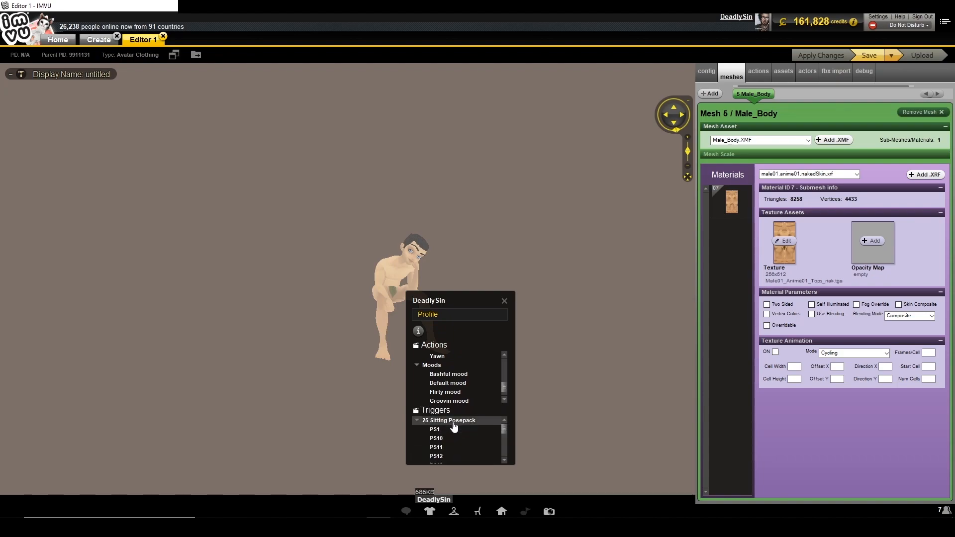
click(504, 300)
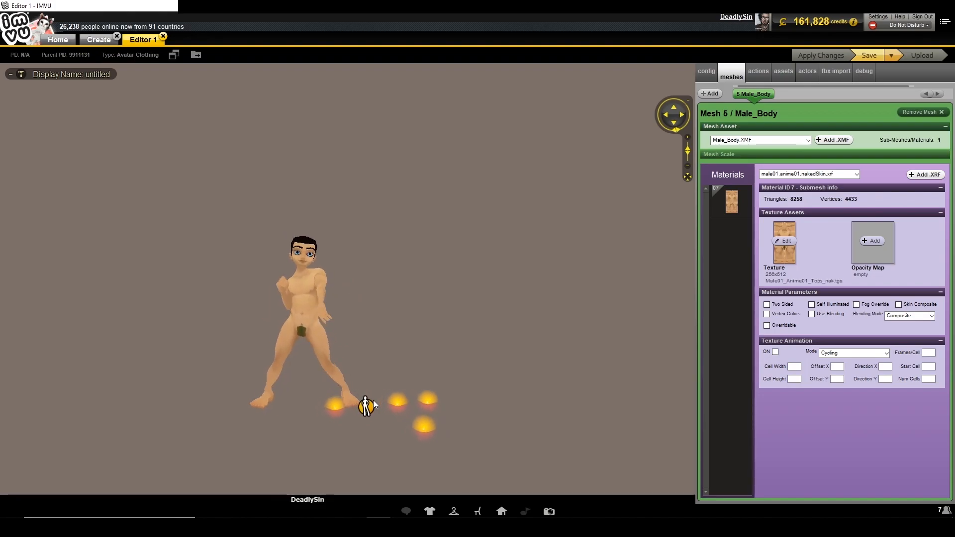
click(428, 512)
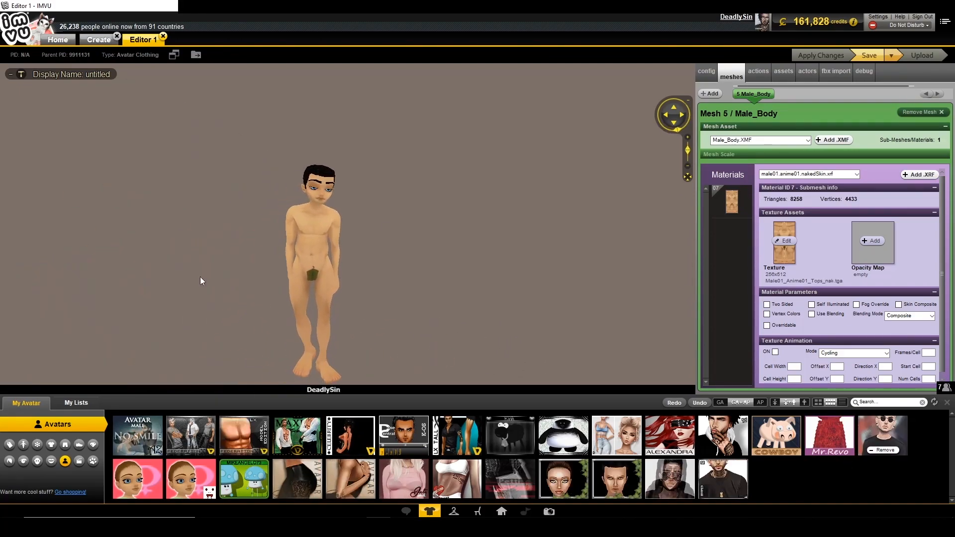
Step: Wear a detailed male skin from My Avatar > Skins and rotate the camera to view the back
click(50, 461)
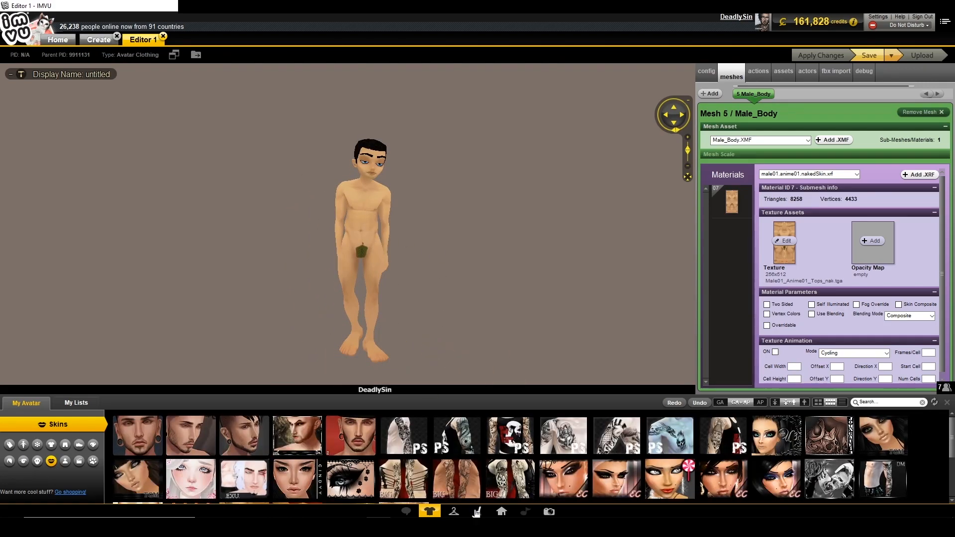
scroll(down, 3)
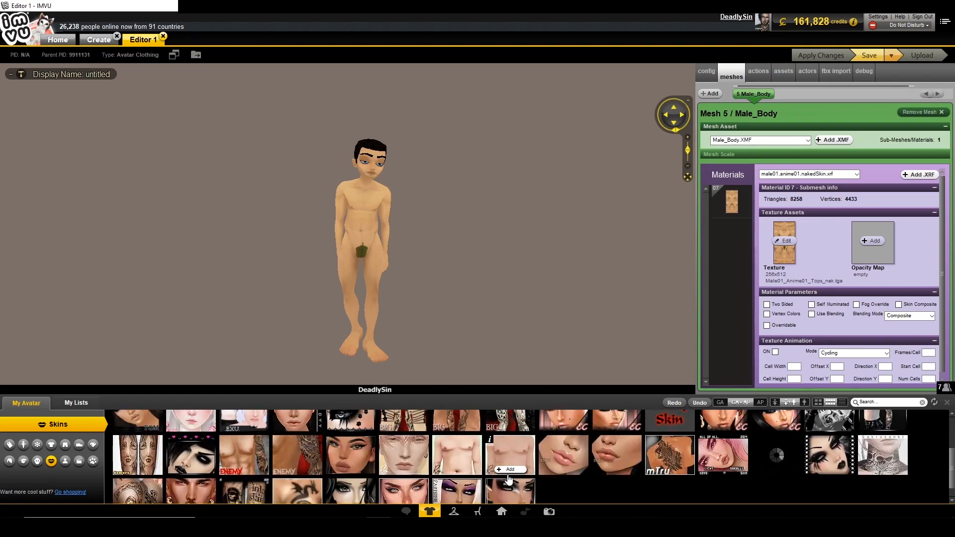
click(508, 454)
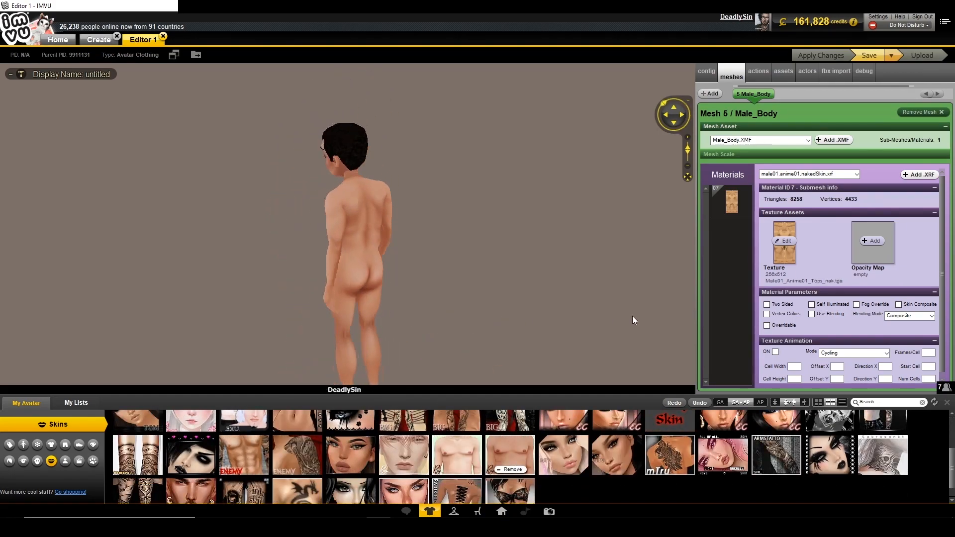
drag(365, 244, 316, 256)
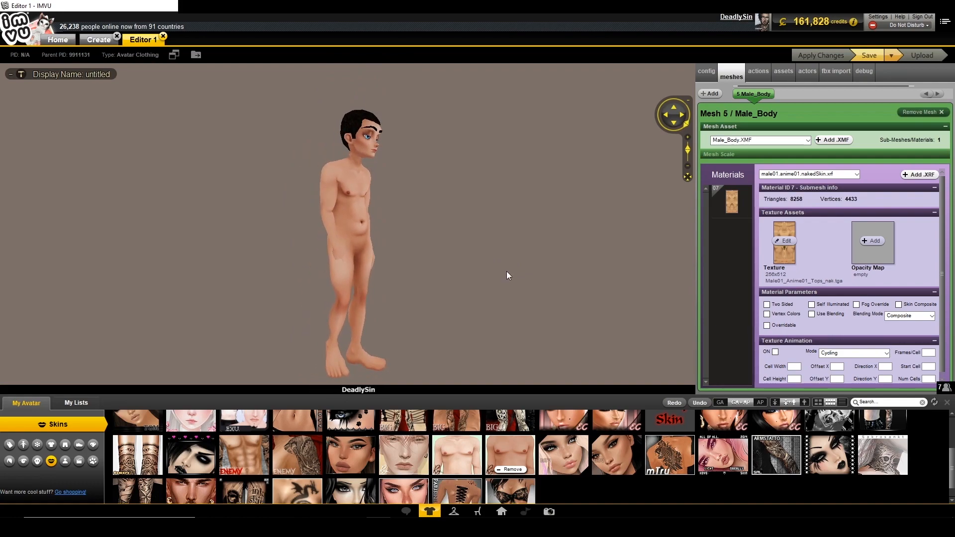
mouse_move(206, 160)
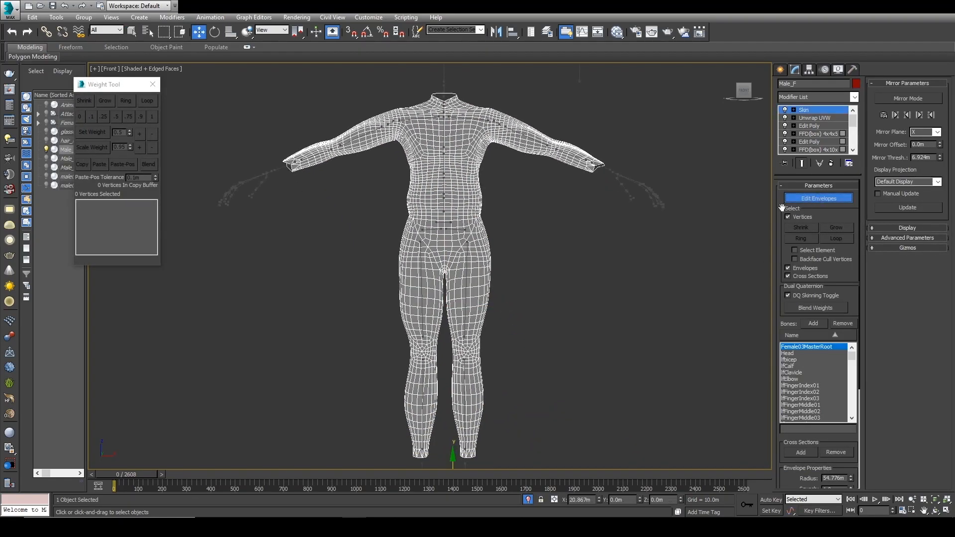
Step: Check a hip vertex's left-thigh weight, then leave Edit Envelopes and frame the full body
click(465, 261)
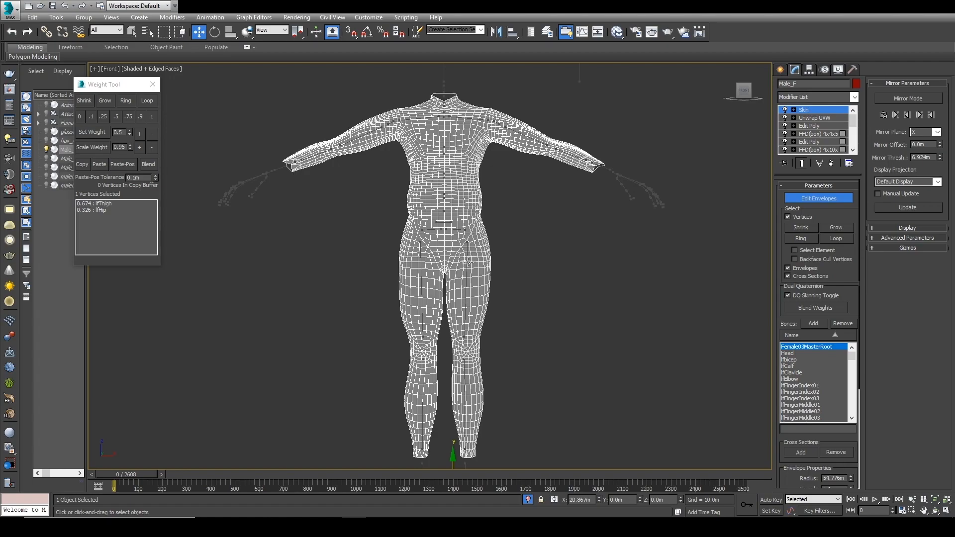
click(798, 417)
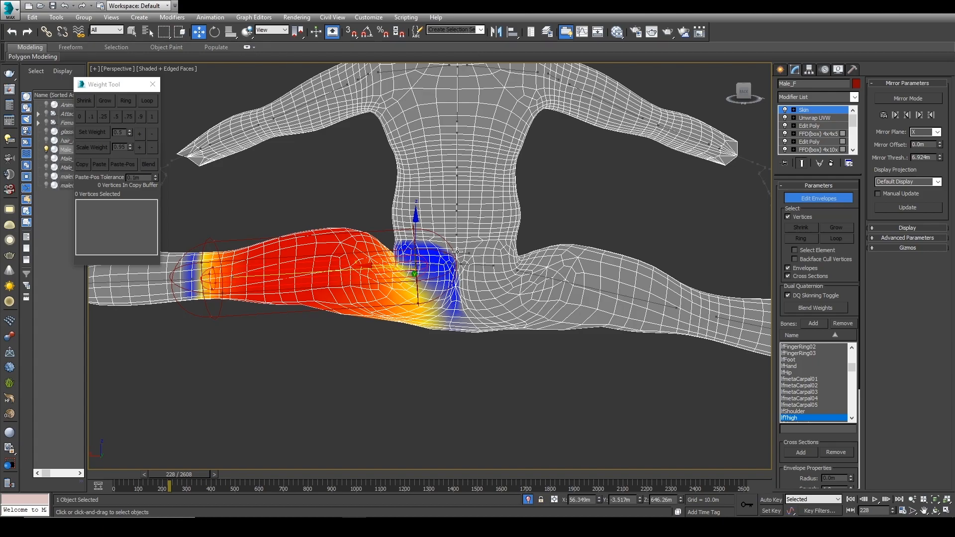
mouse_move(145, 308)
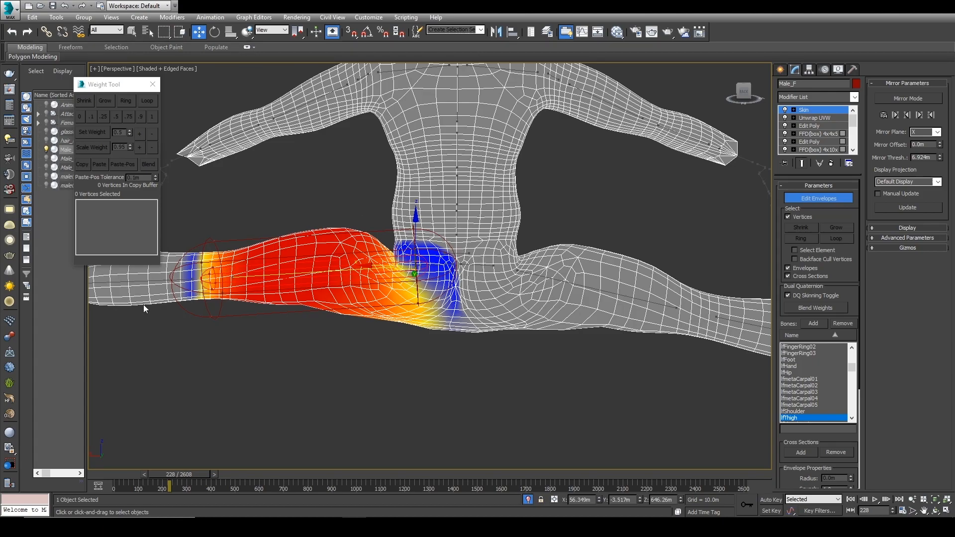
mouse_move(781, 321)
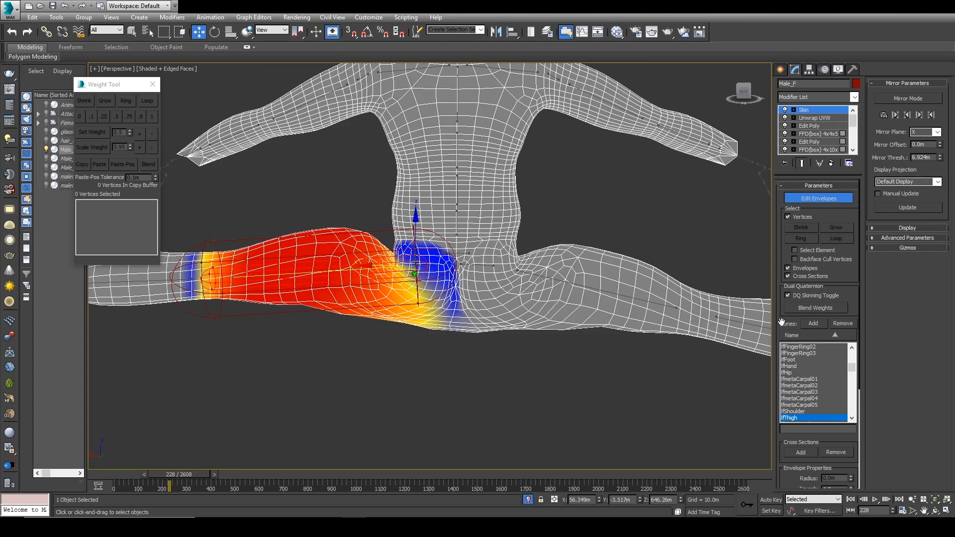
mouse_move(584, 326)
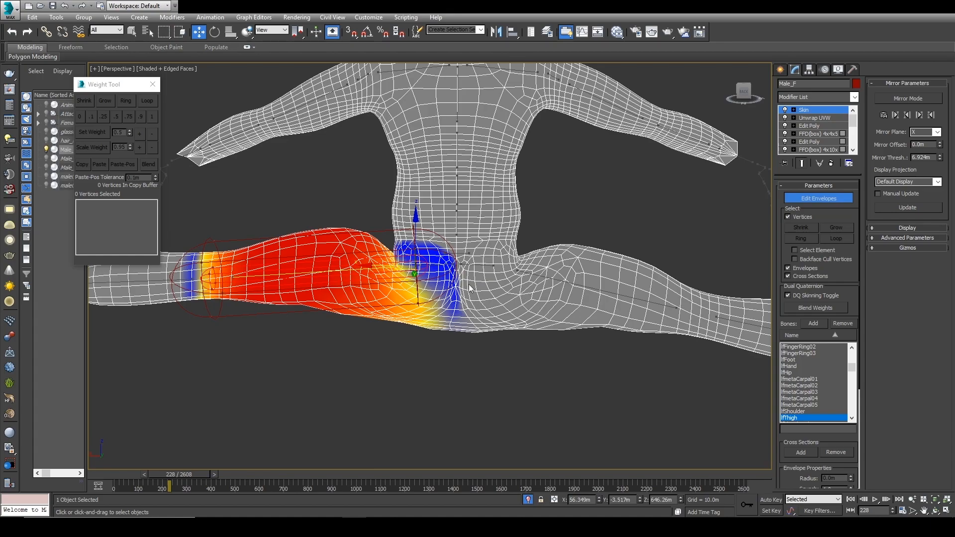
mouse_move(448, 327)
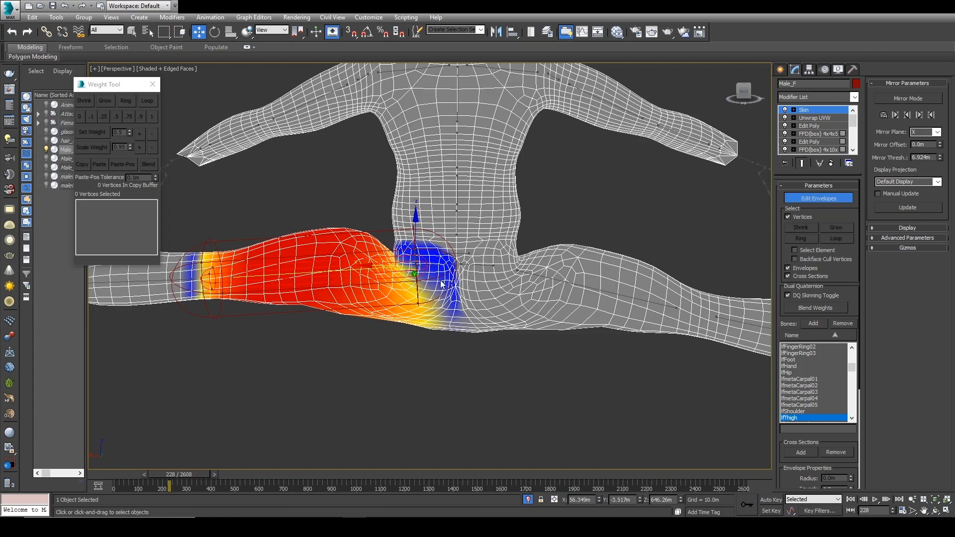
mouse_move(448, 316)
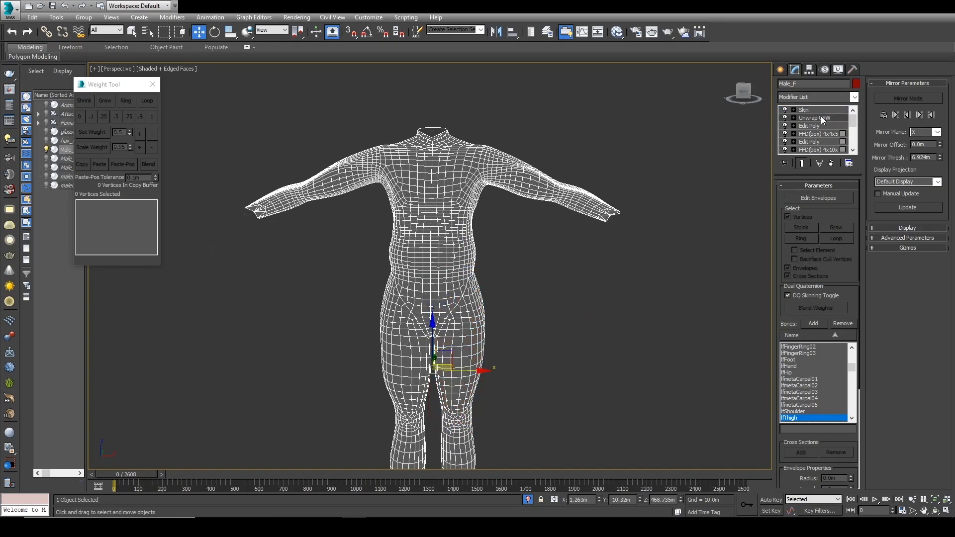
Step: Open the Unwrap UVW modifier's UV editor and select the torso UV island by element
click(814, 118)
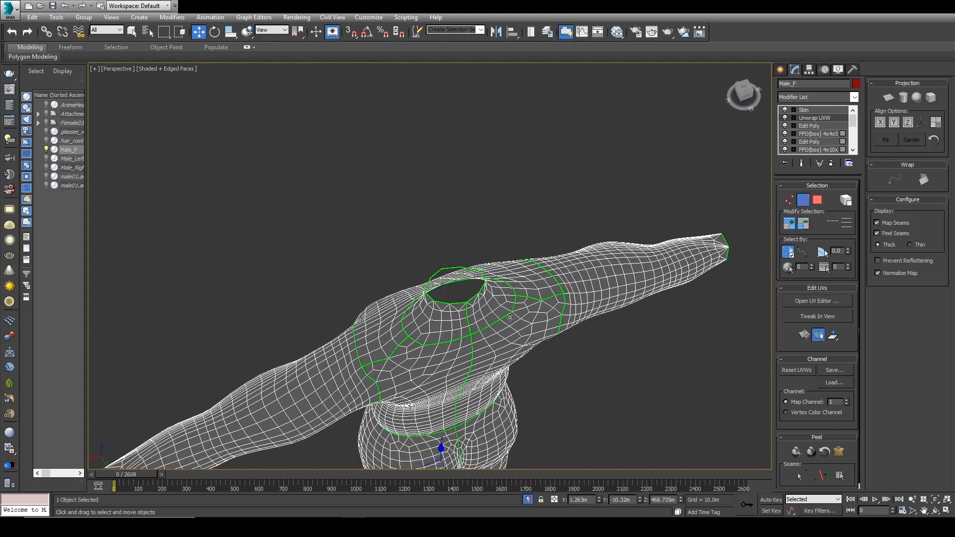
click(816, 301)
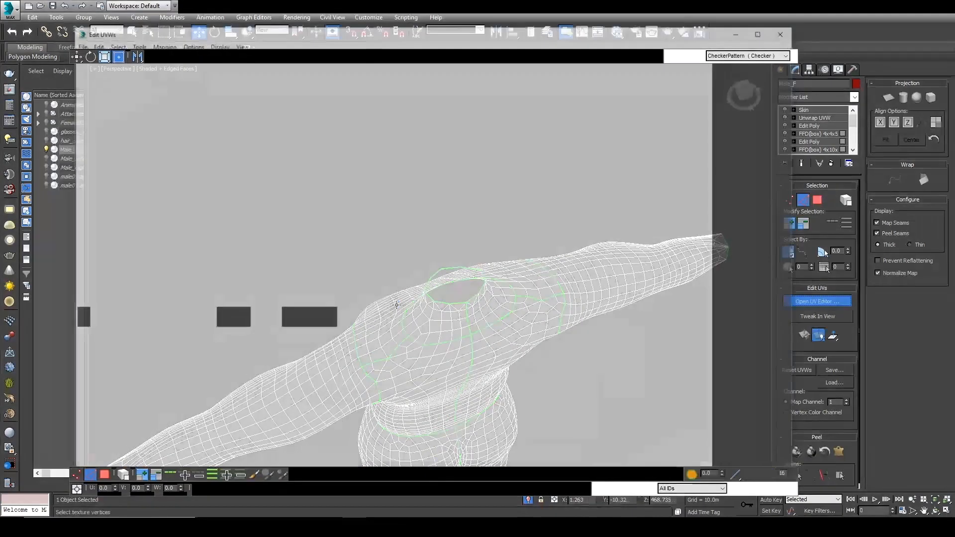
click(818, 301)
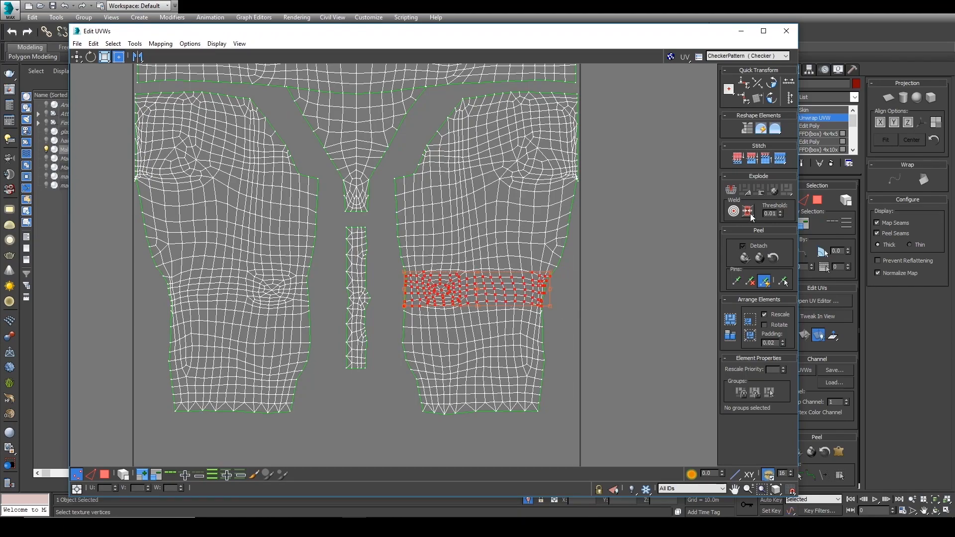
mouse_move(748, 211)
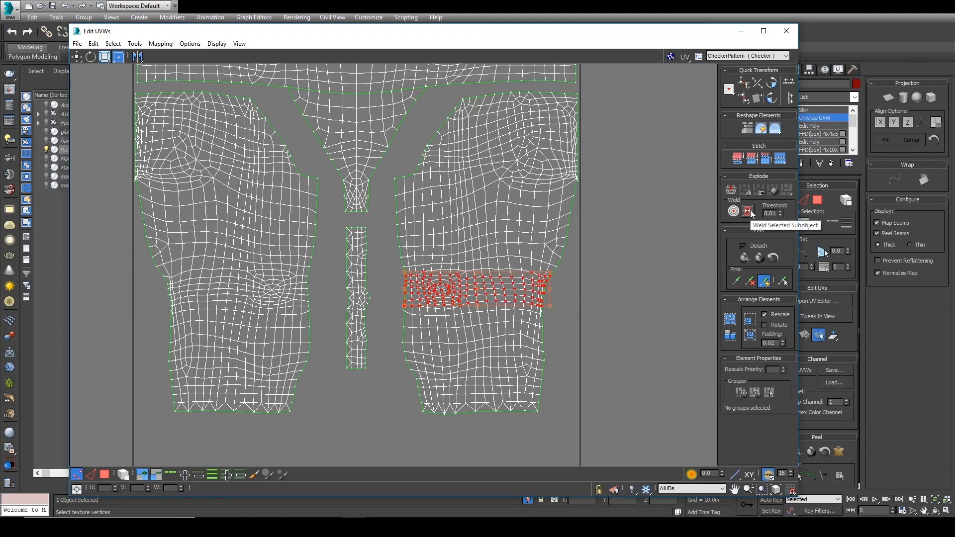
click(747, 209)
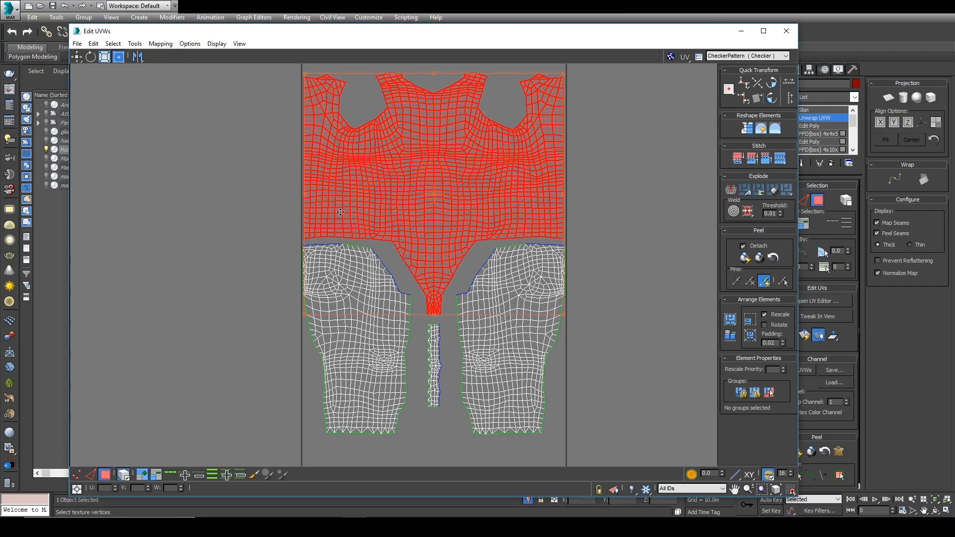
mouse_move(334, 212)
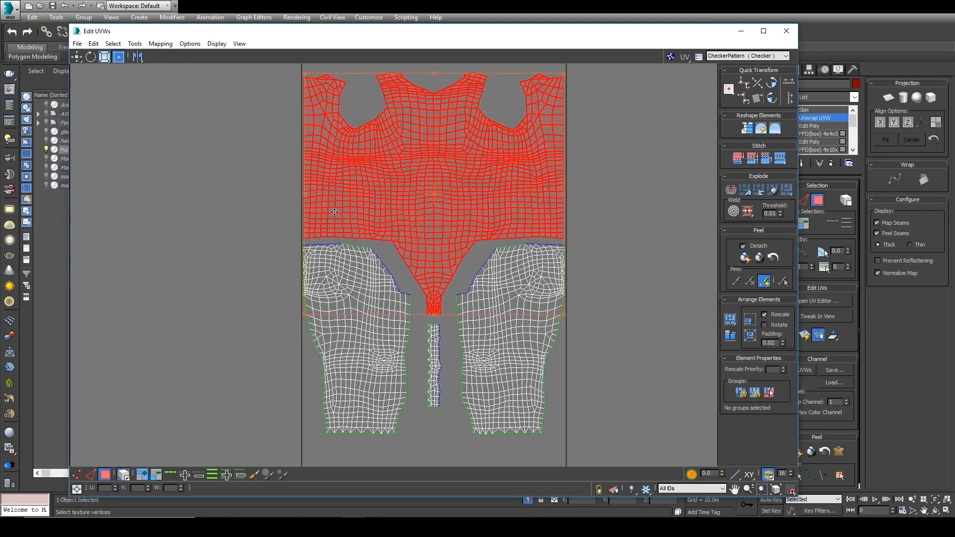
click(134, 43)
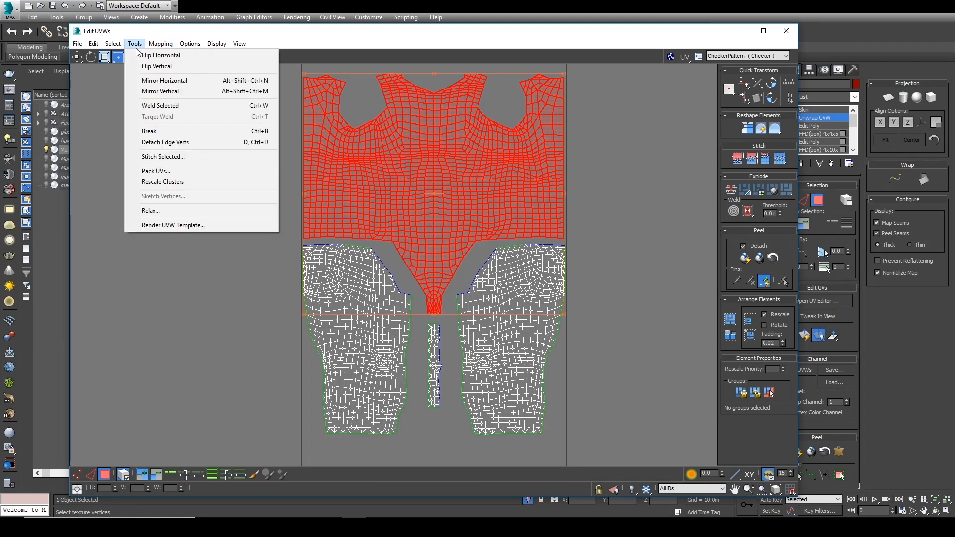
Step: Relax the torso UVs with Keep Boundary Points Fixed, then close the Edit UVWs window
click(150, 211)
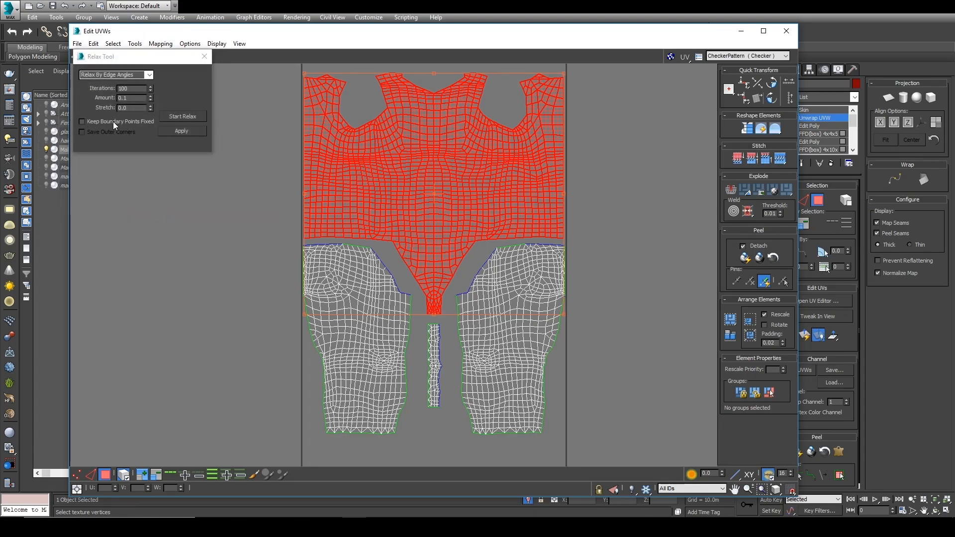
click(83, 121)
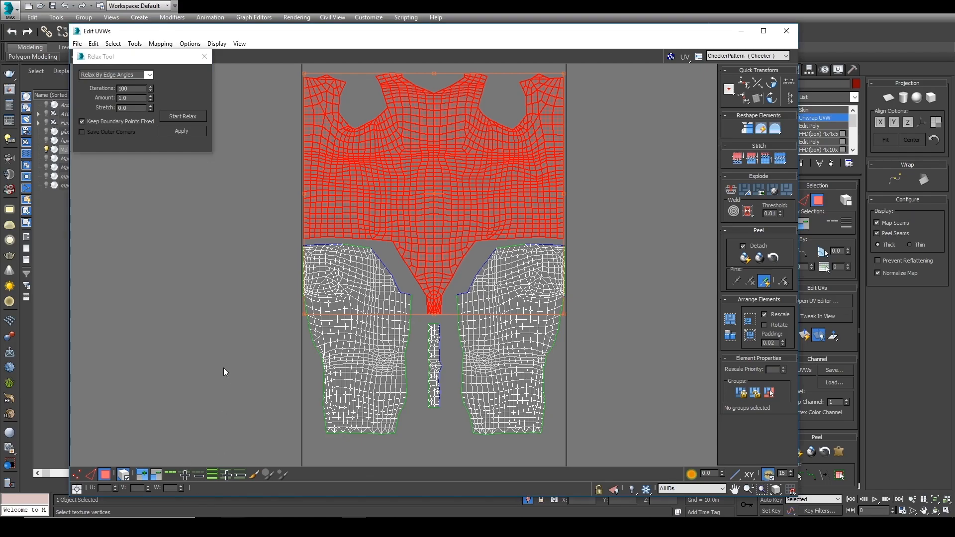
click(182, 116)
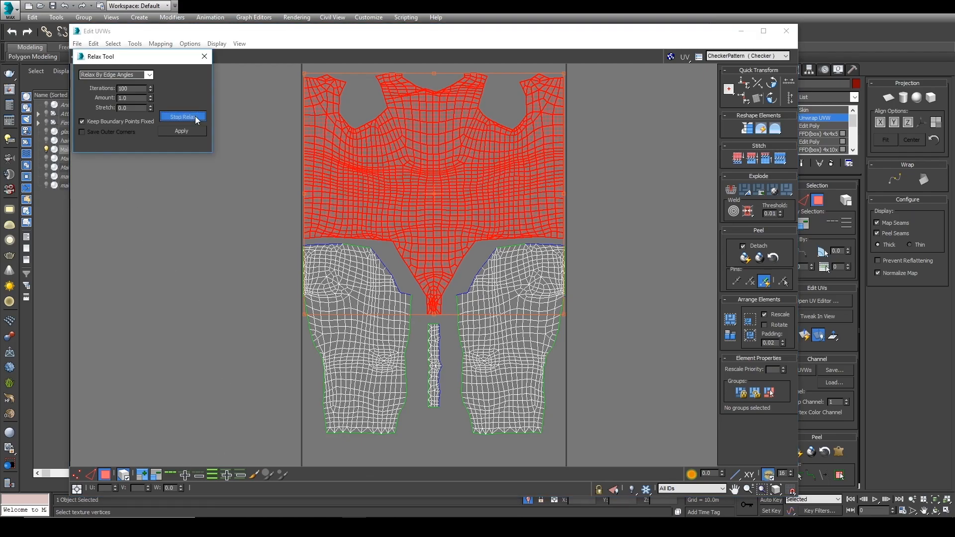
click(182, 116)
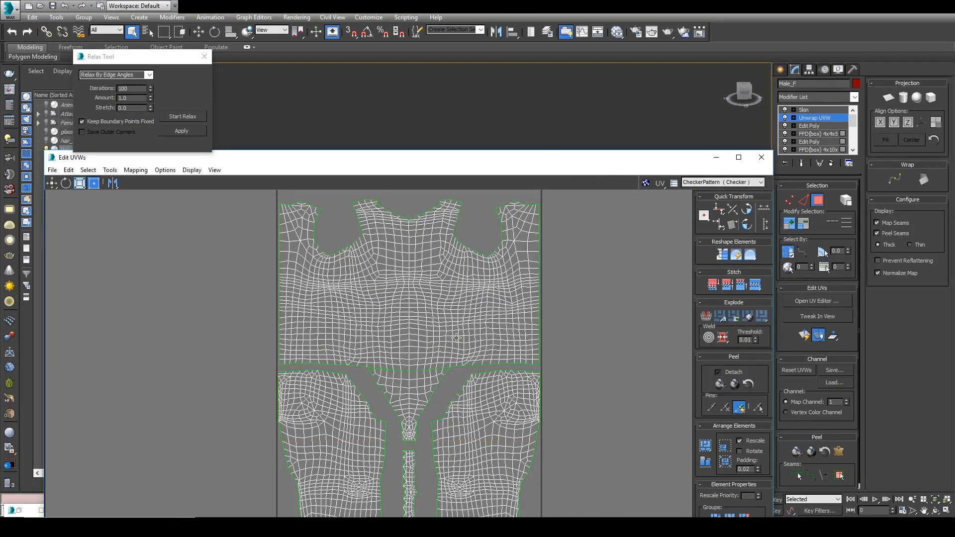
mouse_move(329, 314)
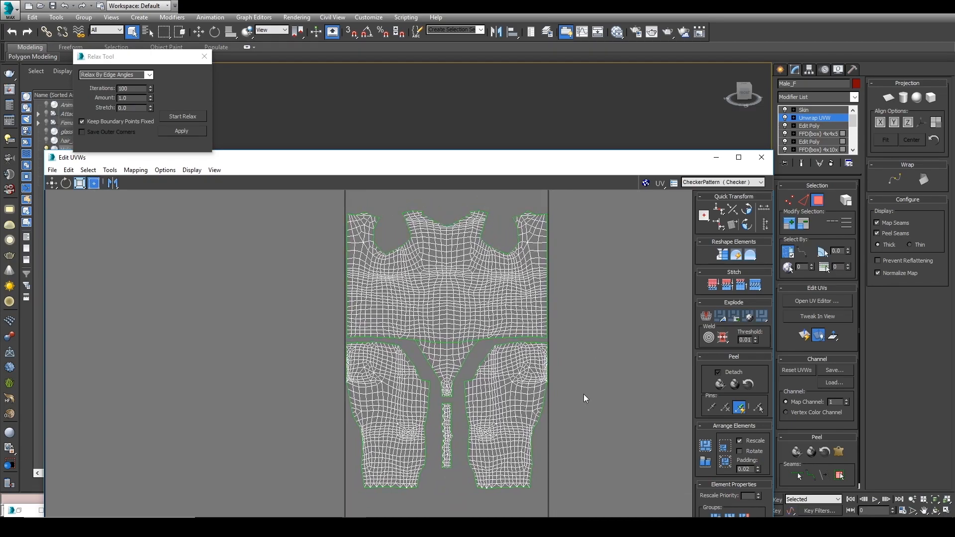
mouse_move(577, 400)
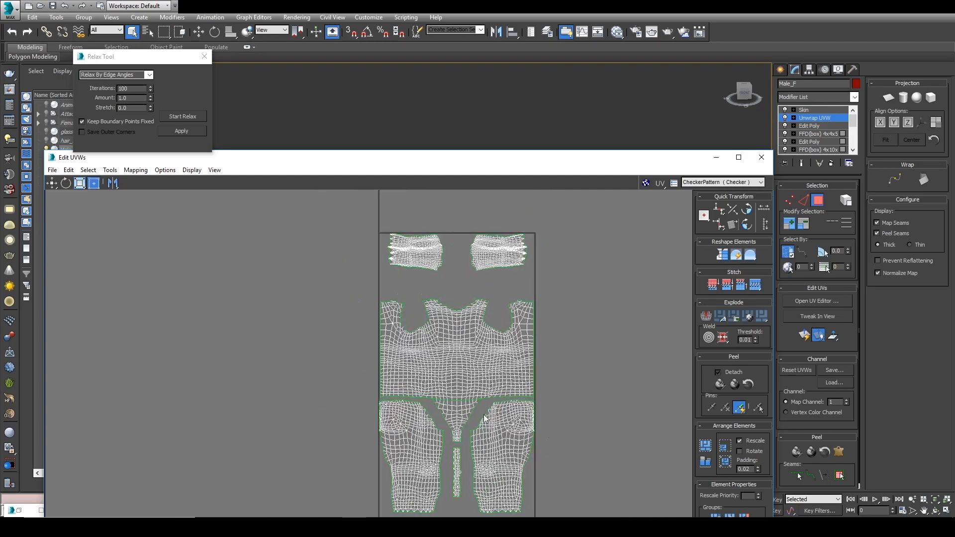
scroll(up, 3)
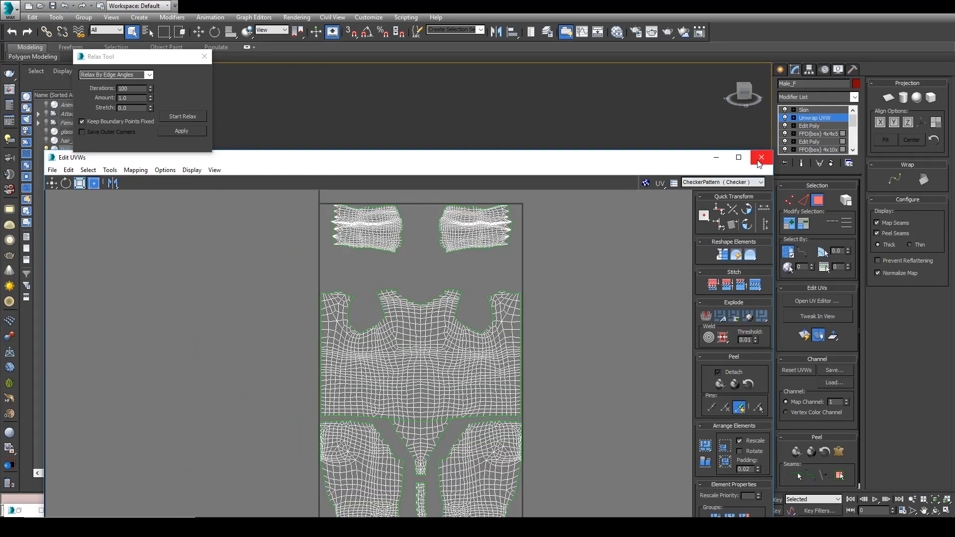
click(760, 157)
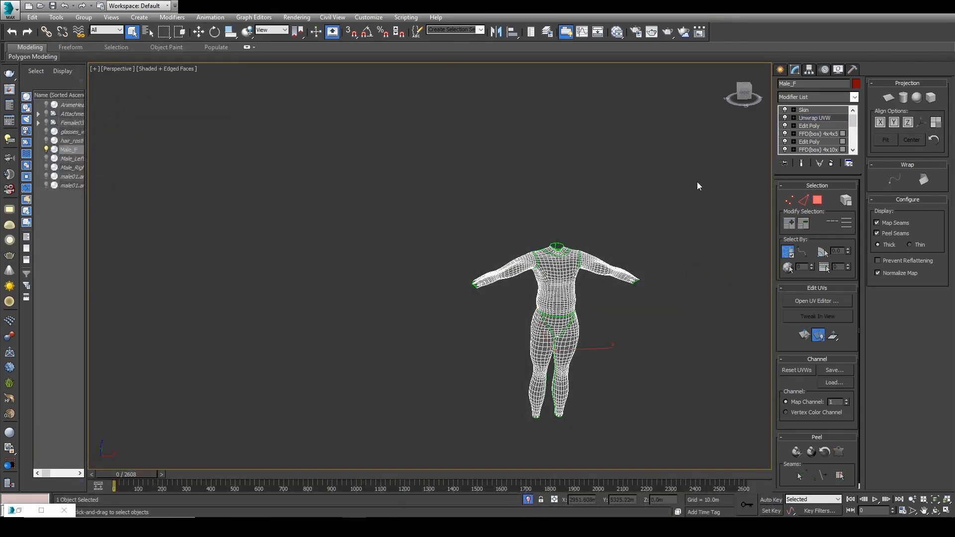